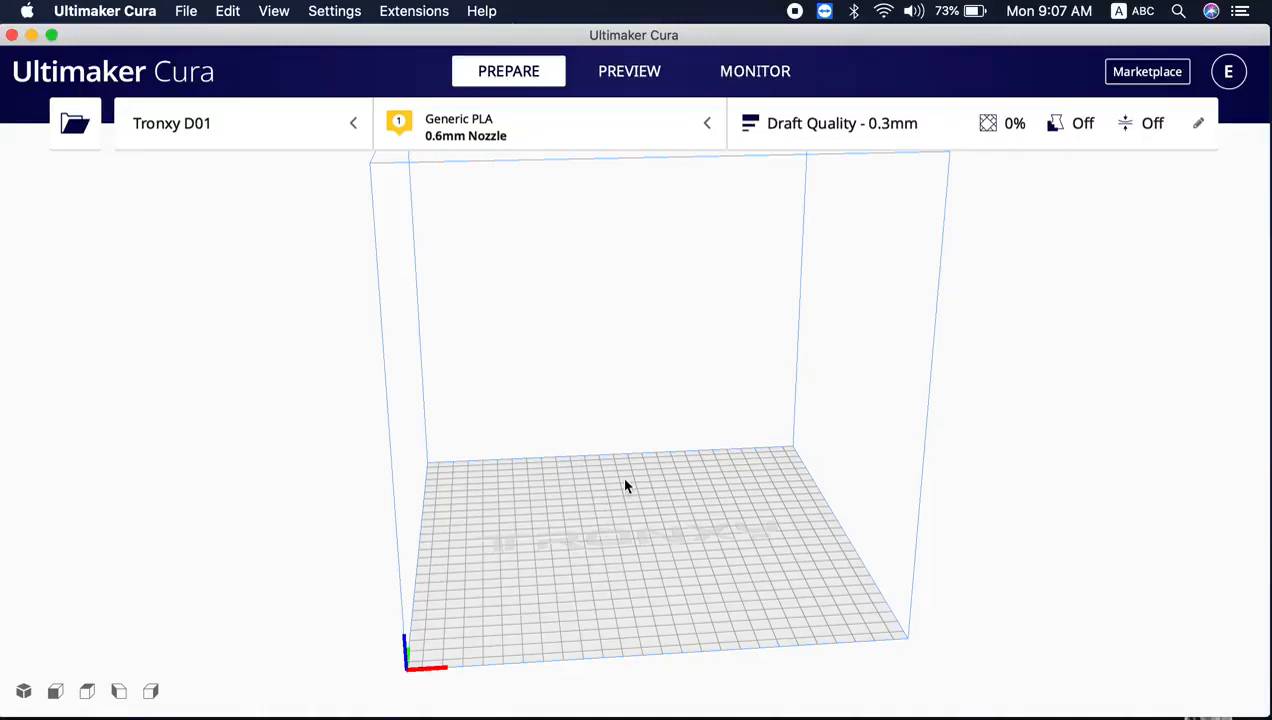
mouse_move(628, 482)
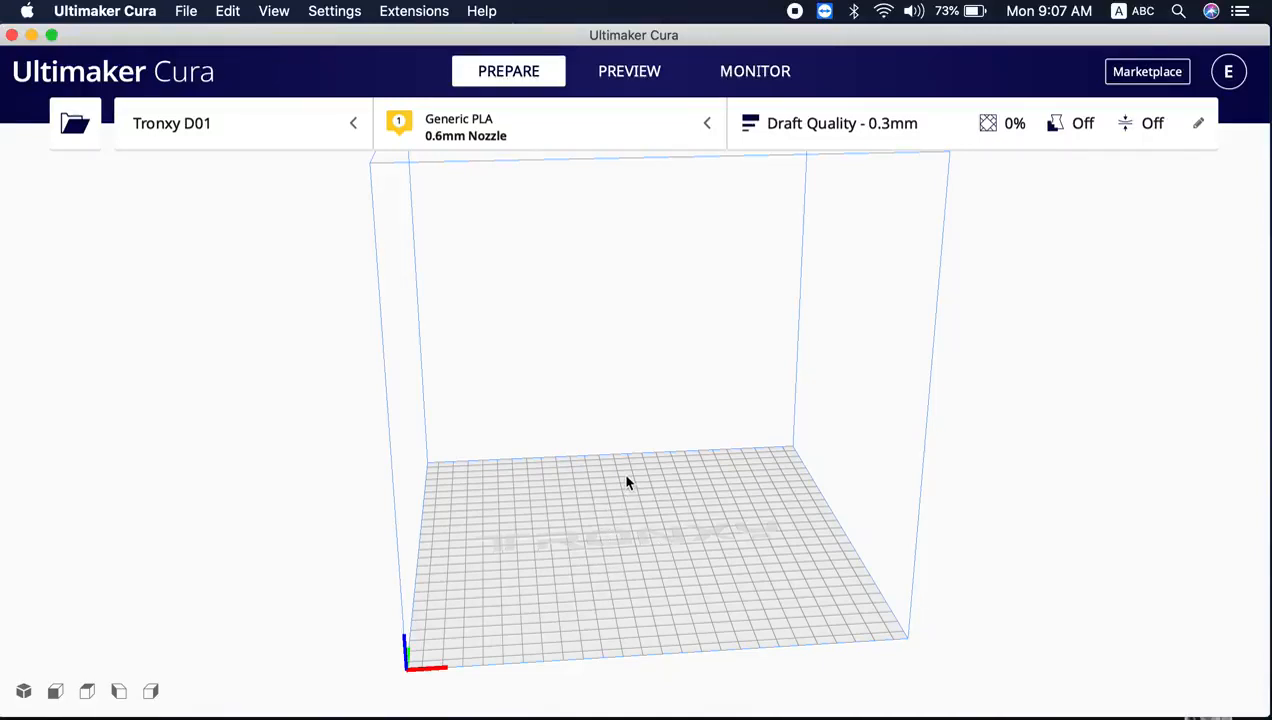
mouse_move(644, 472)
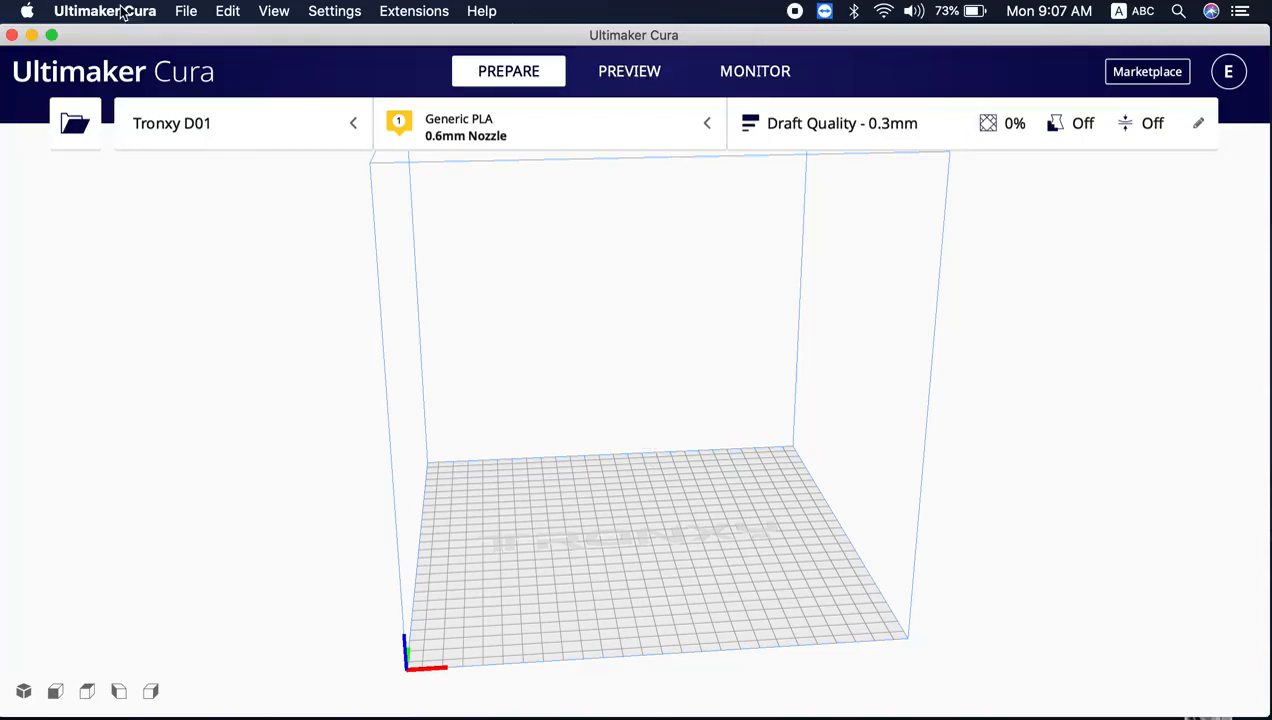
mouse_move(128, 48)
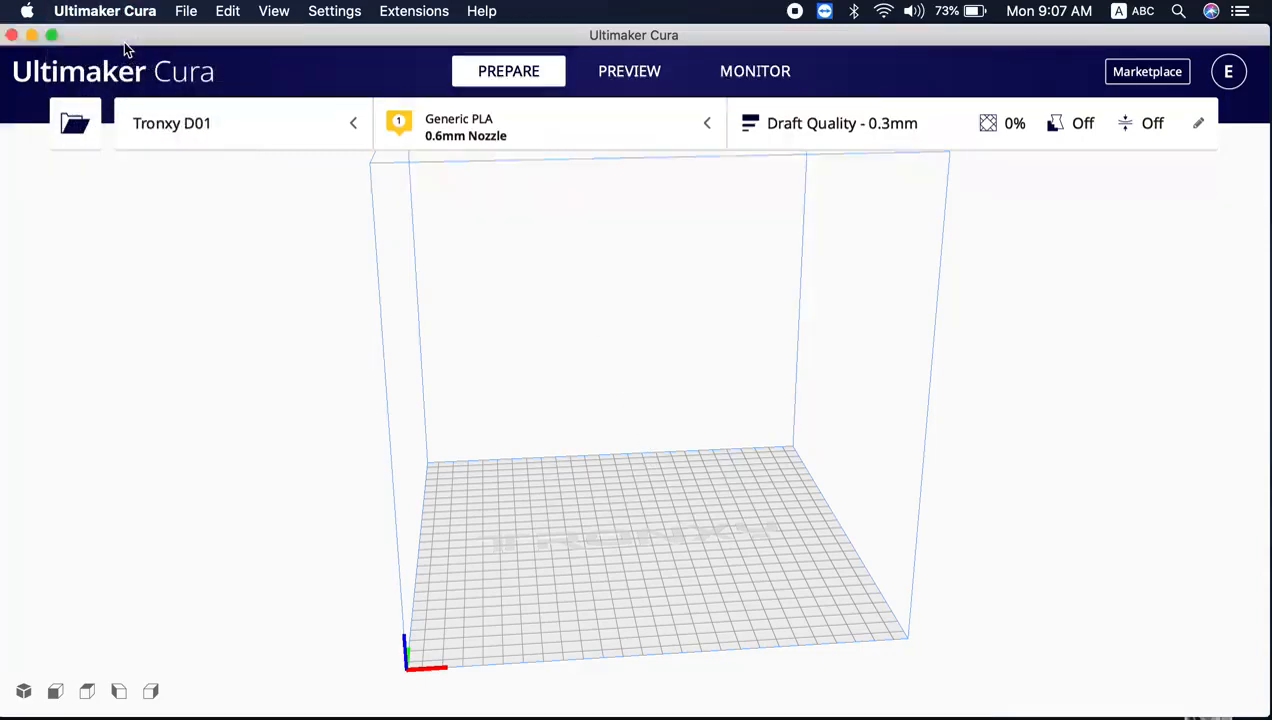
Check the Cura version, then start adding a new printer from Manage printers
left_click(480, 12)
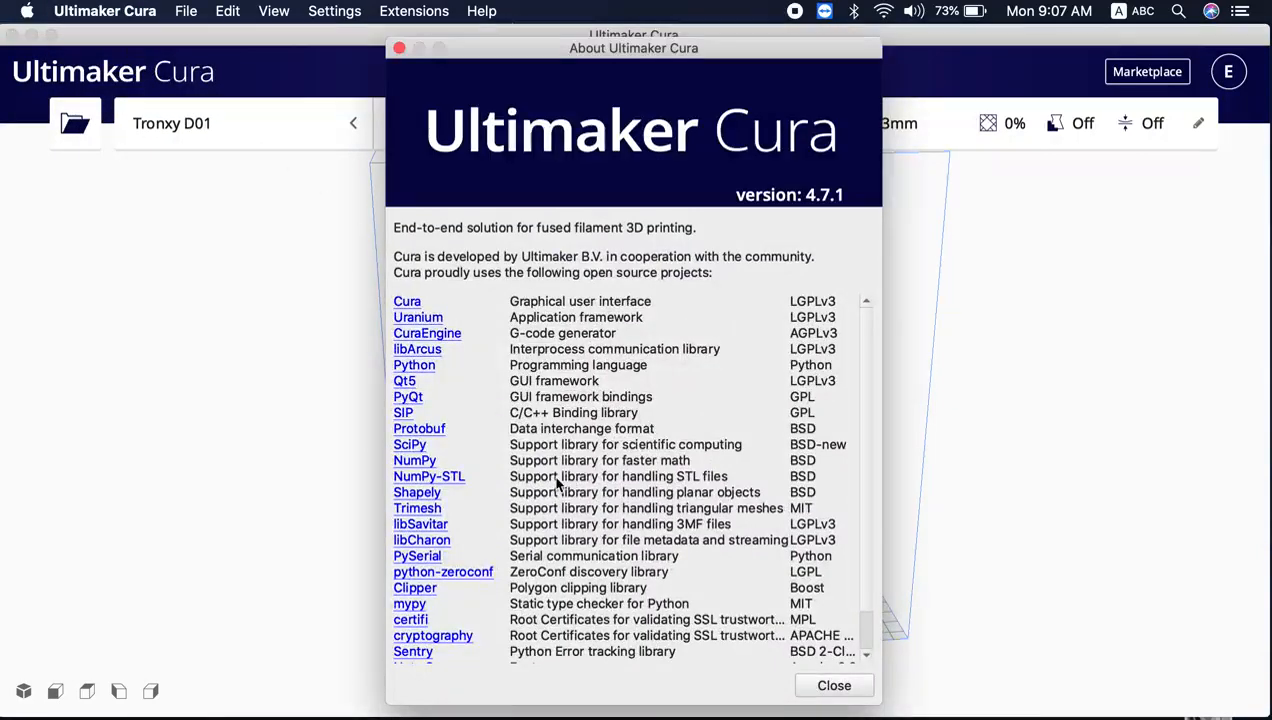
mouse_move(836, 210)
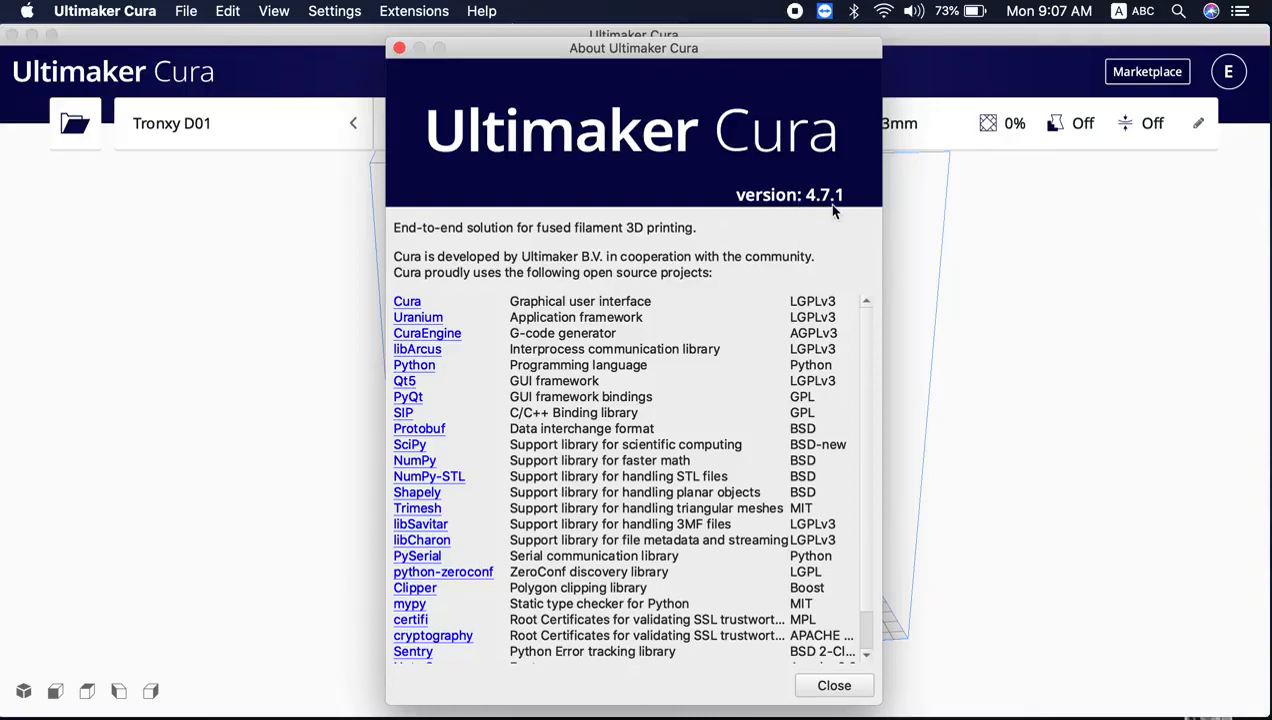
mouse_move(834, 210)
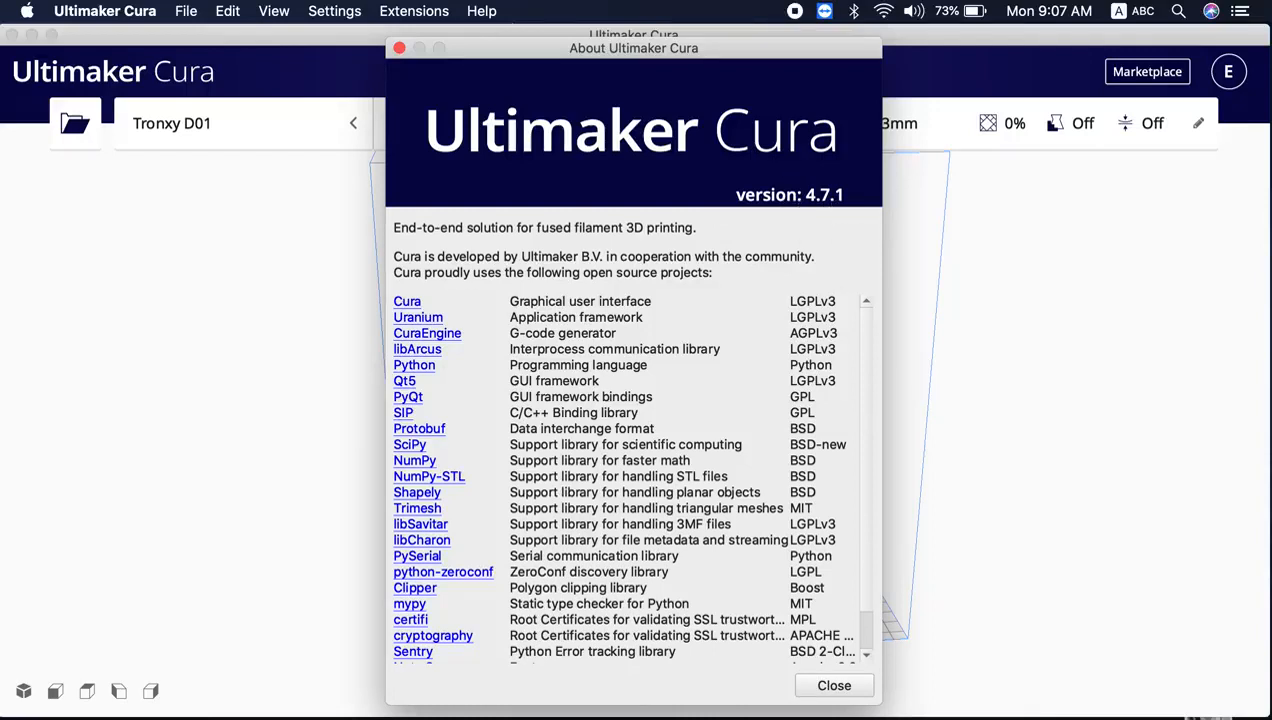
mouse_move(846, 696)
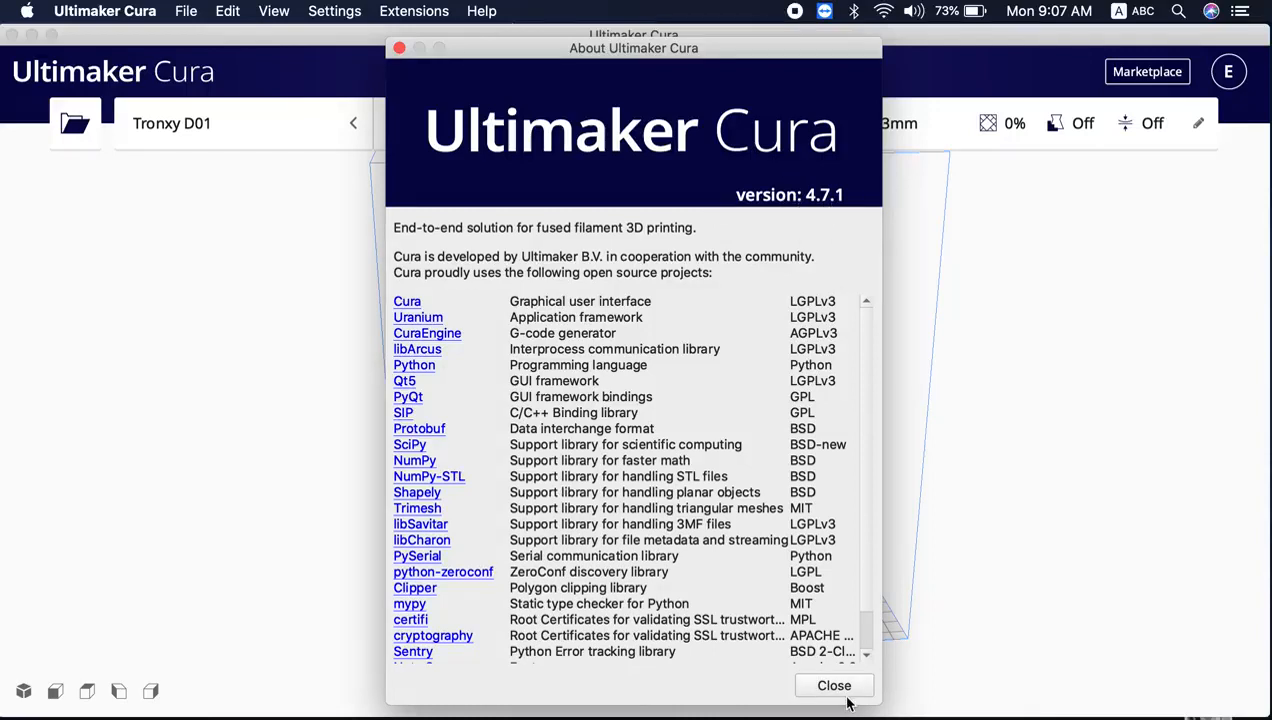
mouse_move(852, 696)
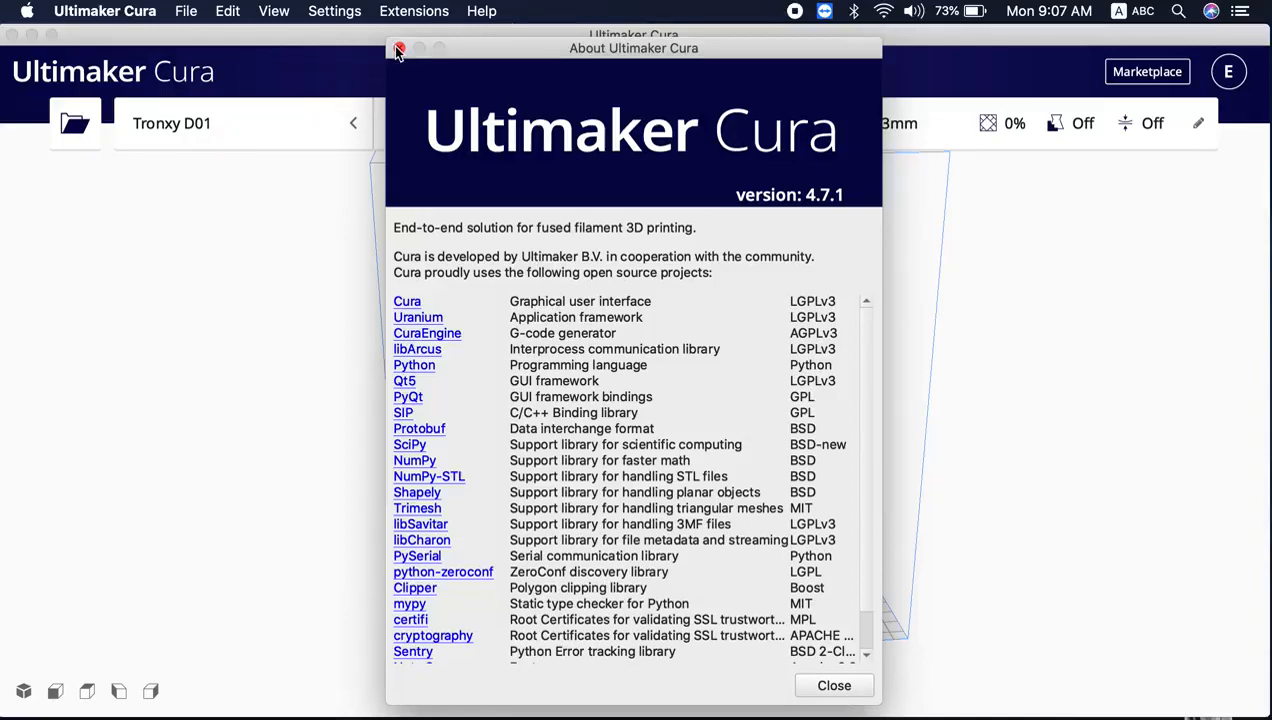
left_click(400, 48)
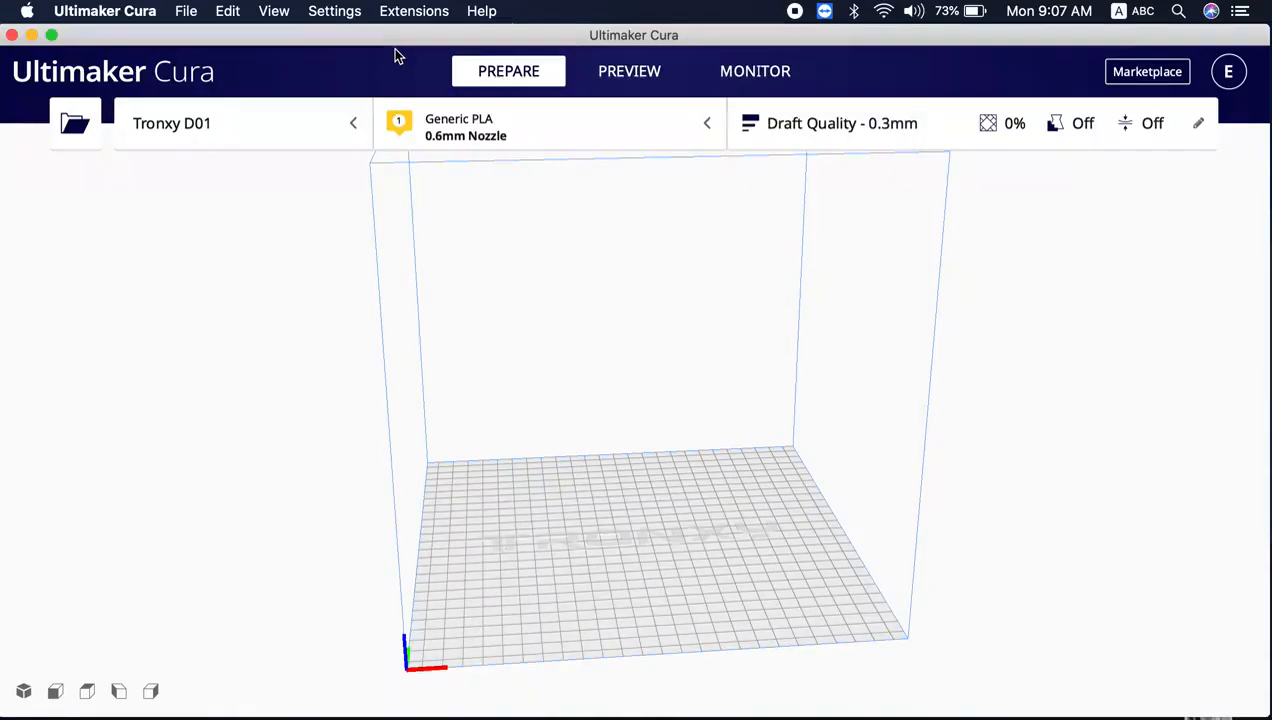
mouse_move(370, 64)
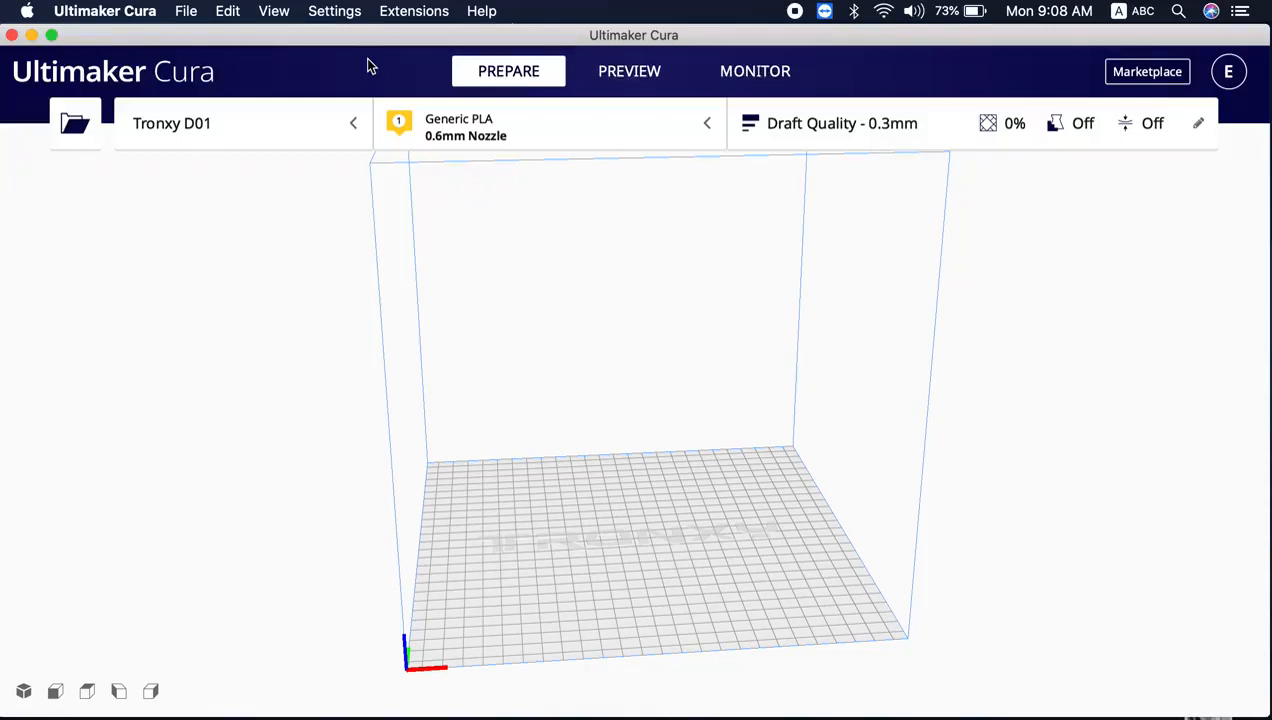
left_click(240, 124)
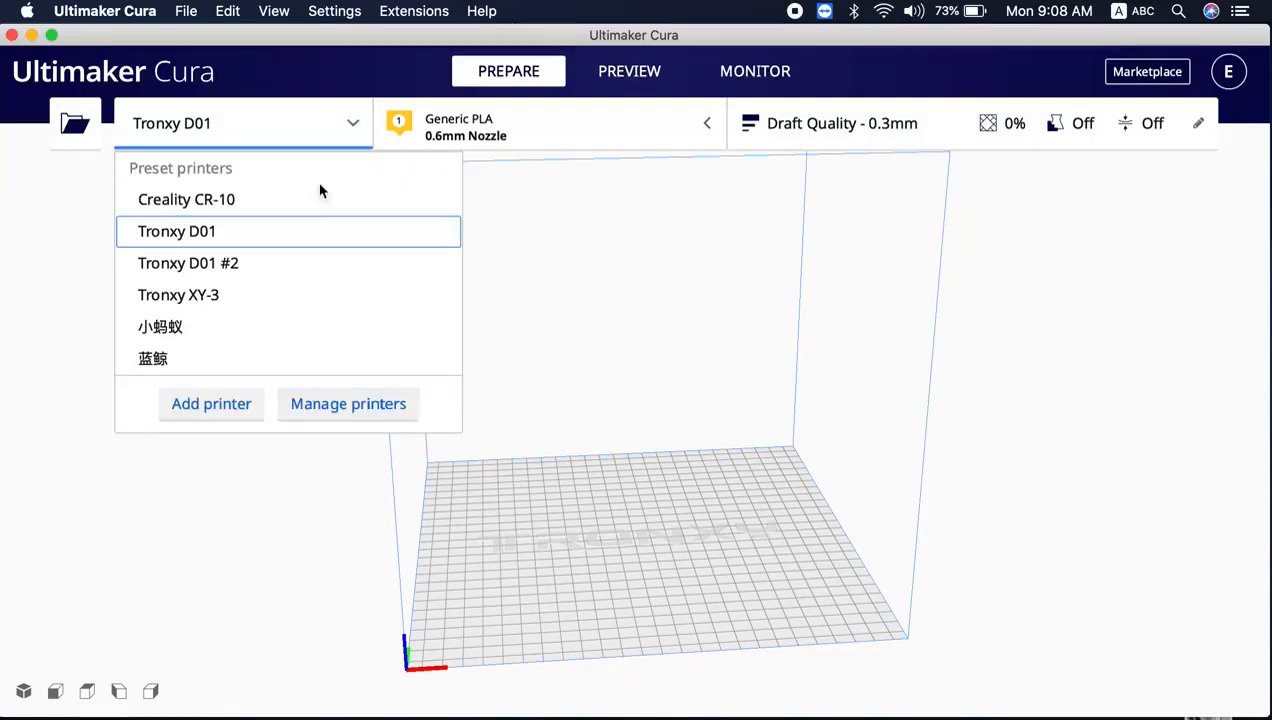
left_click(348, 404)
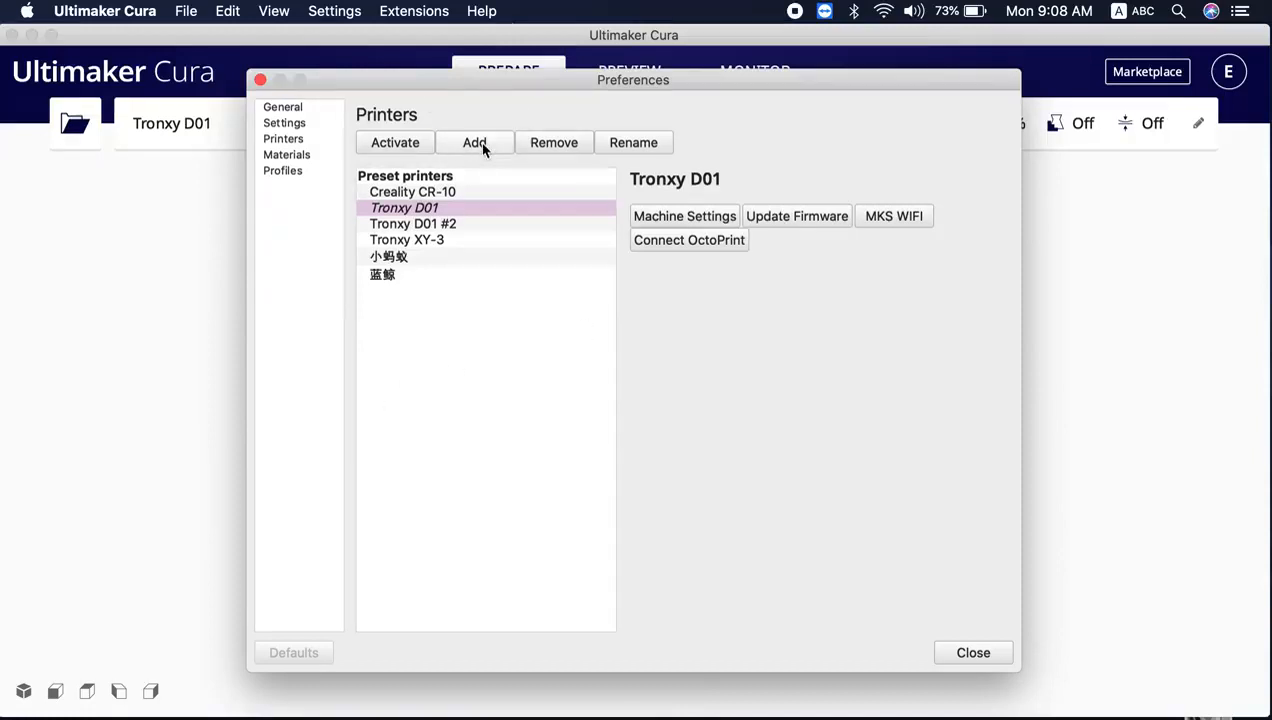
left_click(476, 142)
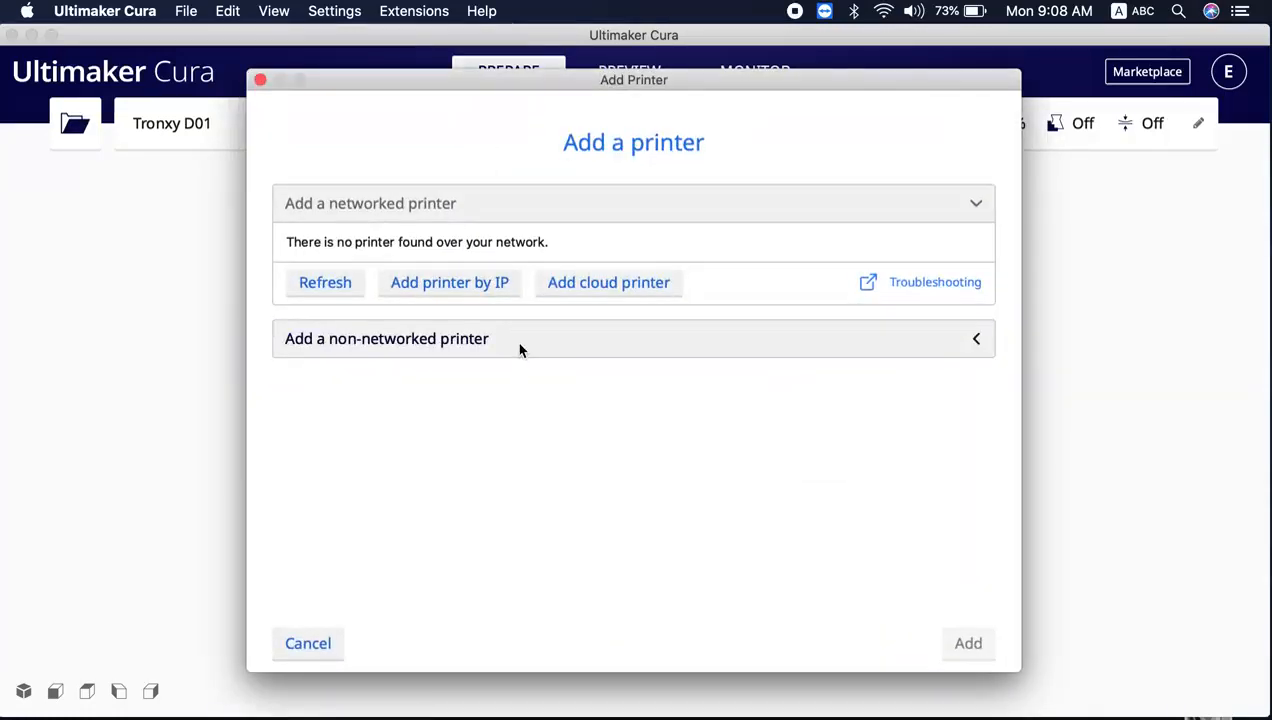
Select Tronxy XY-2 Pro from the Tronxy group of non-networked printers
left_click(386, 338)
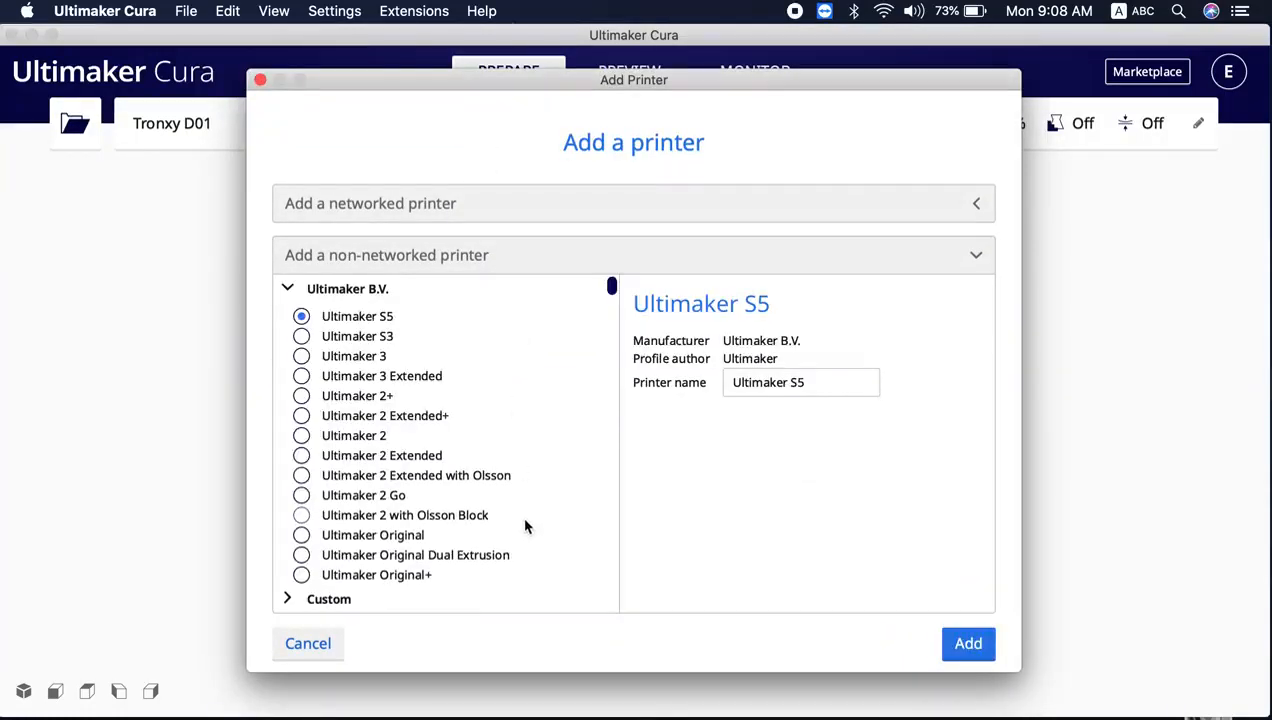
scroll("down", 3)
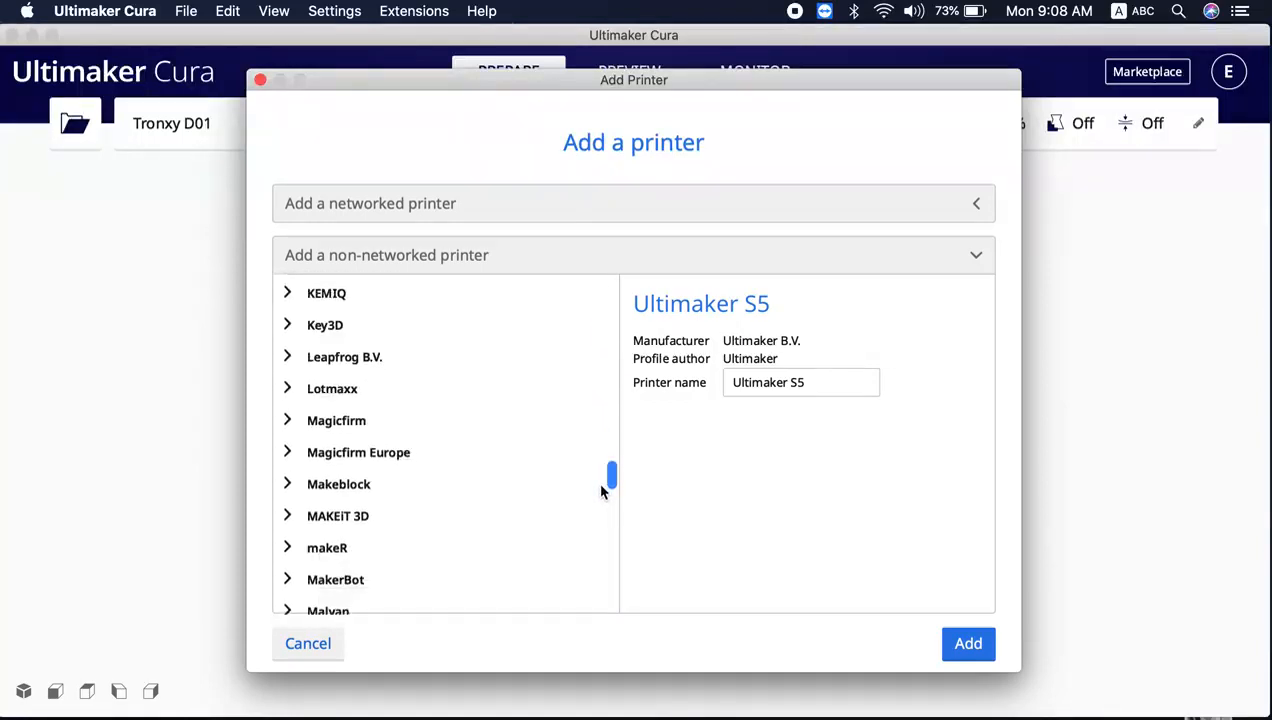
scroll("down", 3)
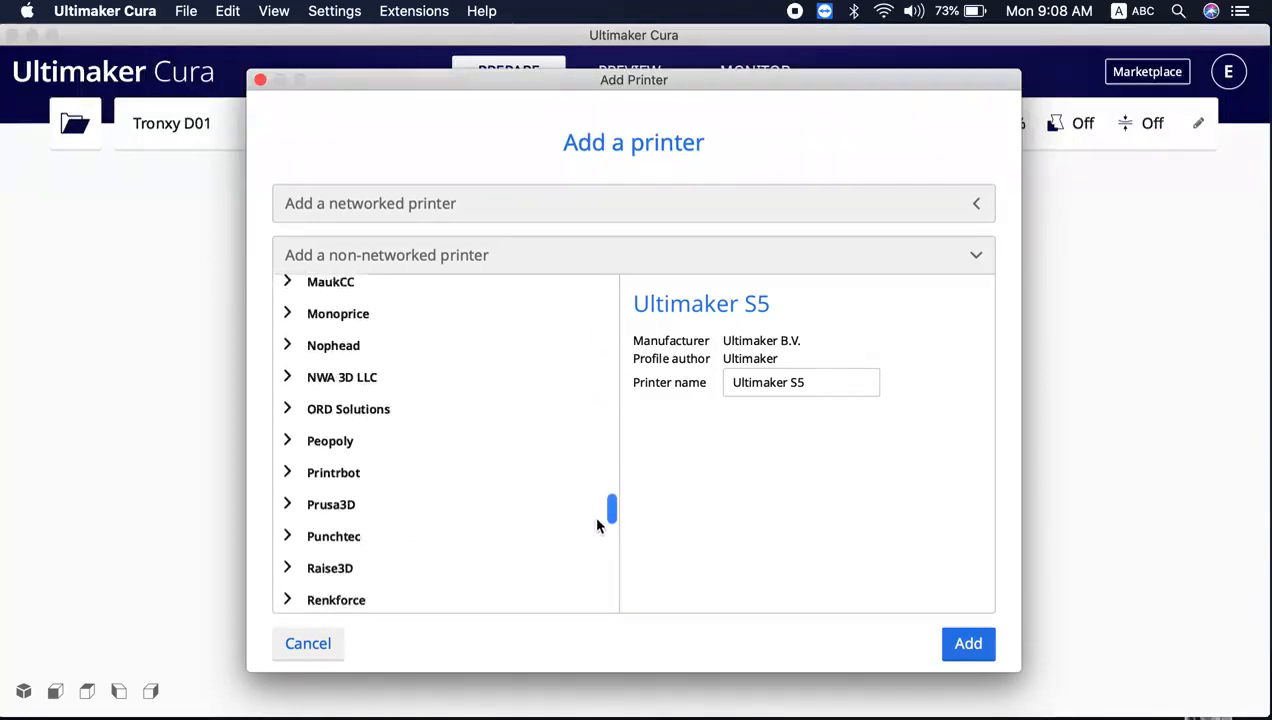
scroll("down", 3)
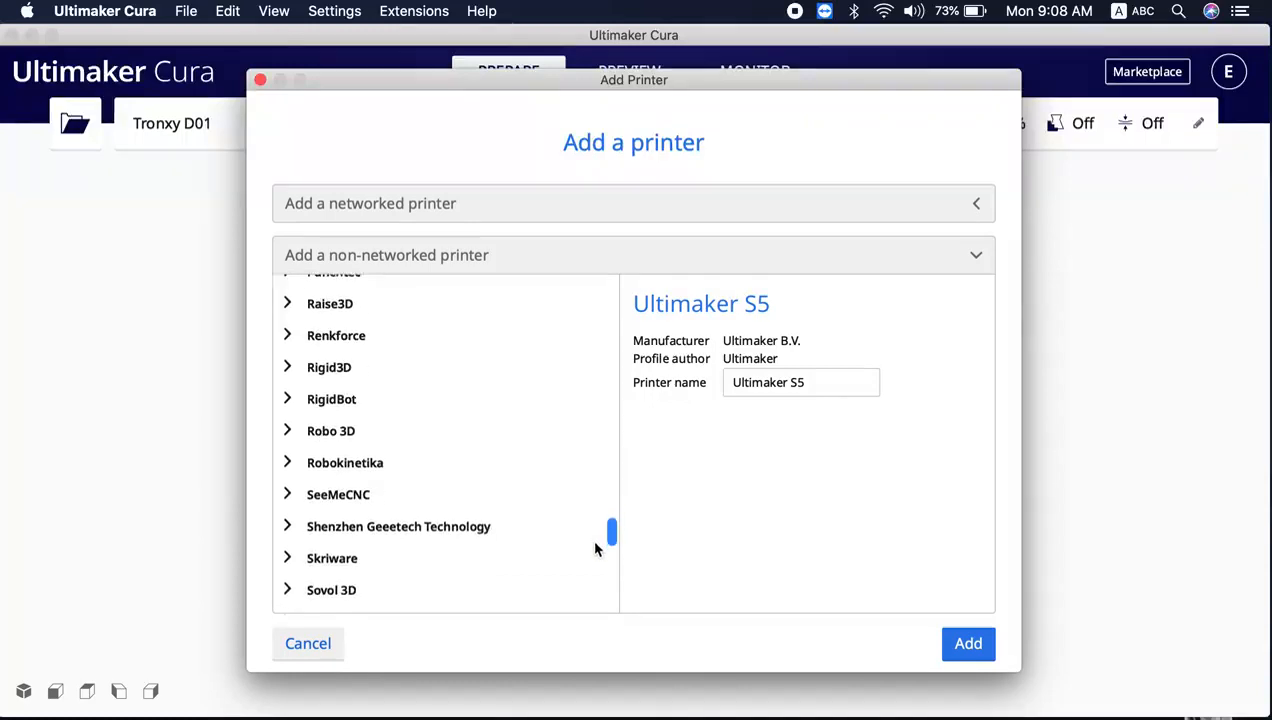
scroll("down", 3)
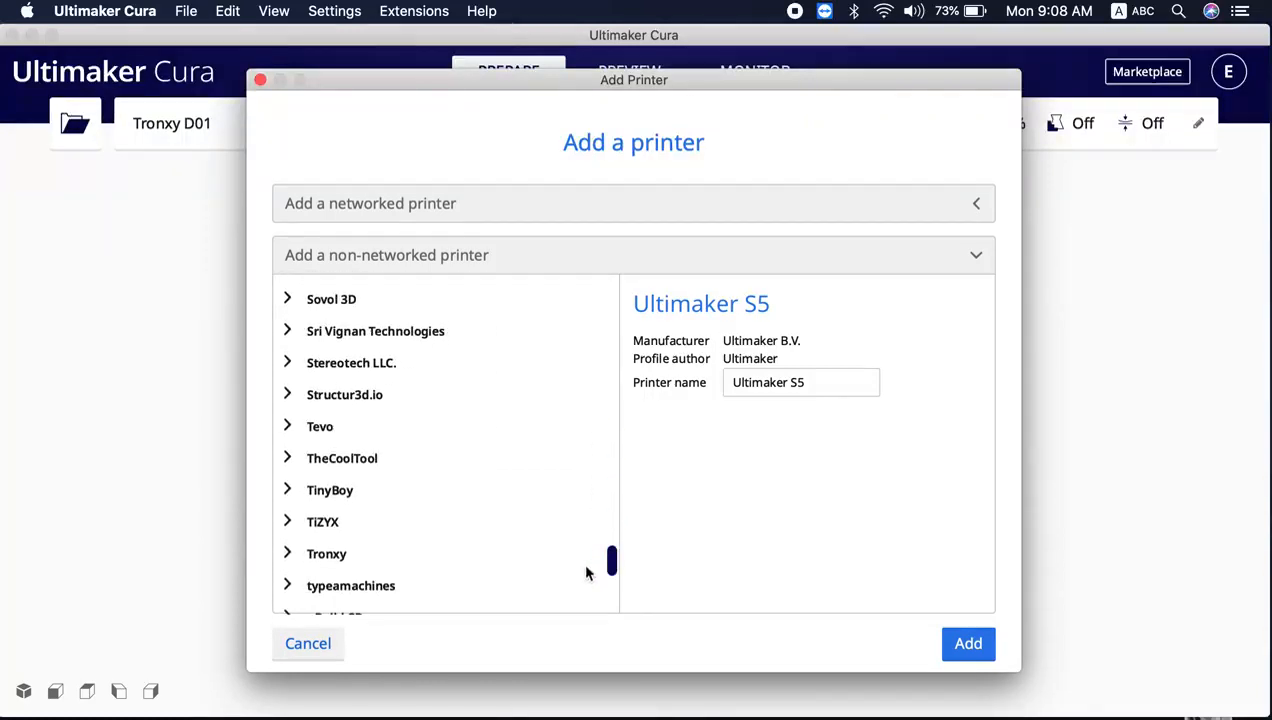
left_click(326, 552)
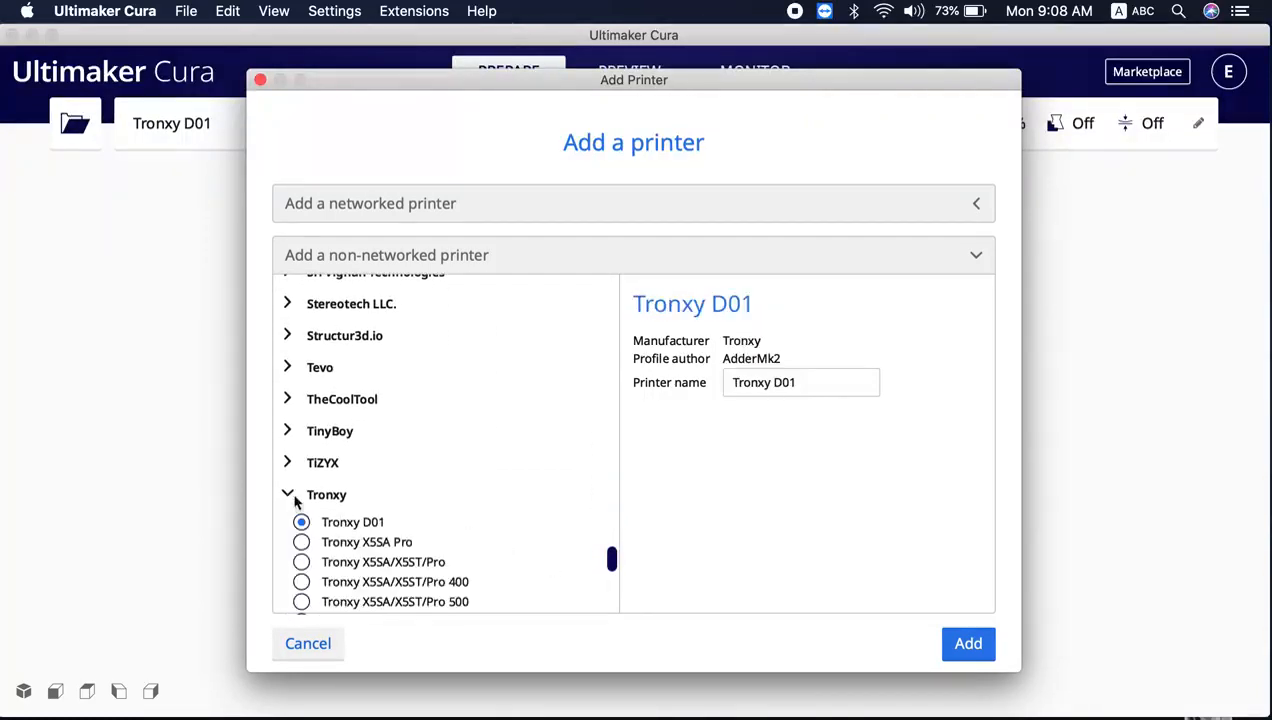
scroll("down", 3)
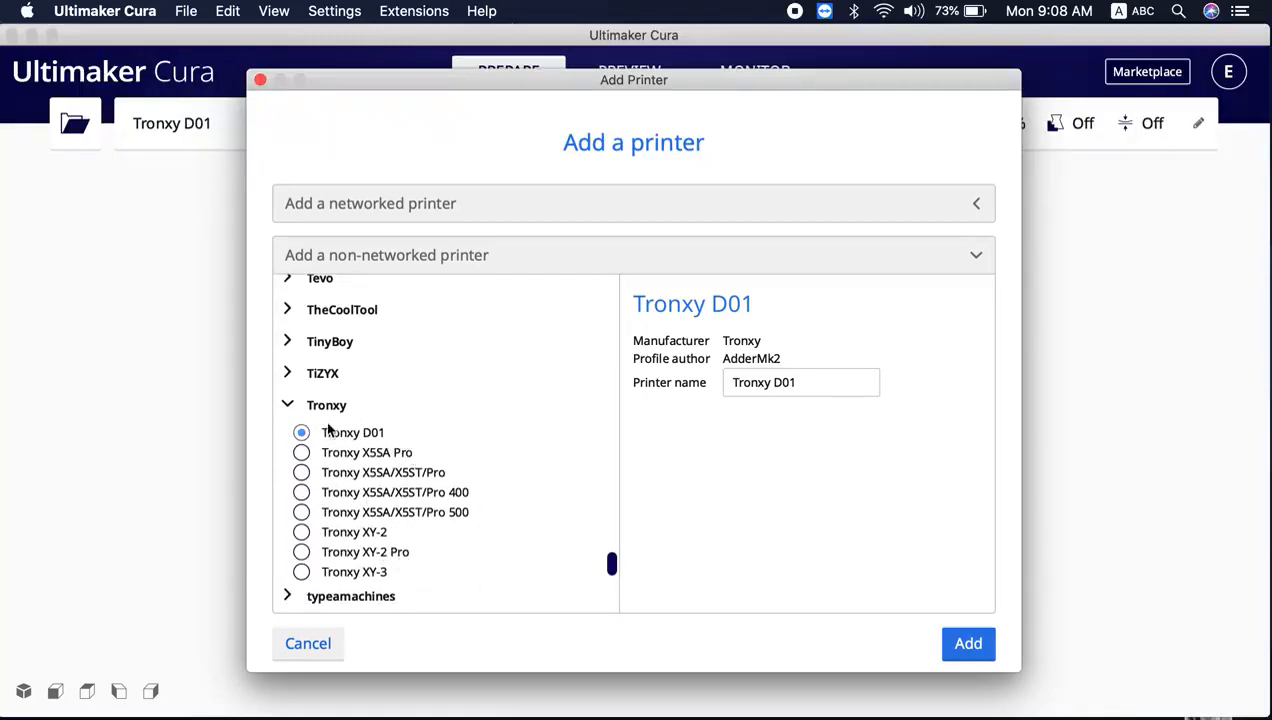
mouse_move(400, 568)
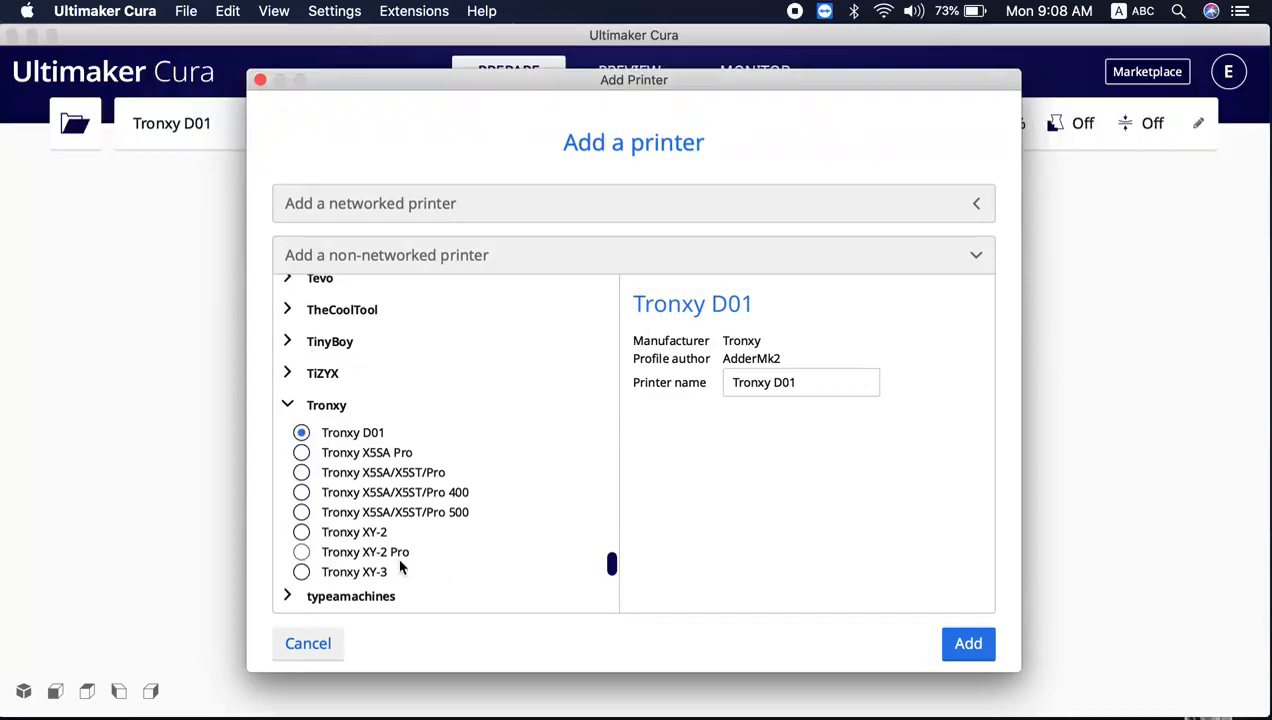
left_click(302, 552)
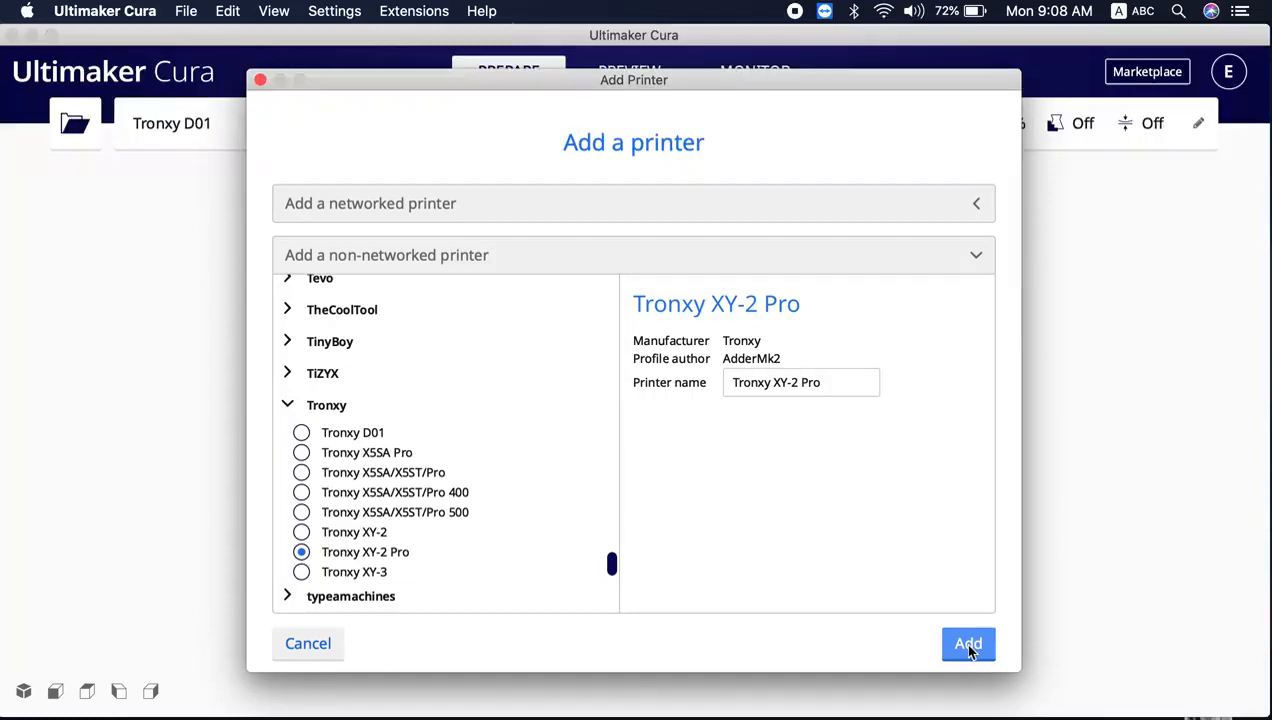
Add the Tronxy XY-2 Pro and select the start G-code lines in the TextEdit note
left_click(968, 644)
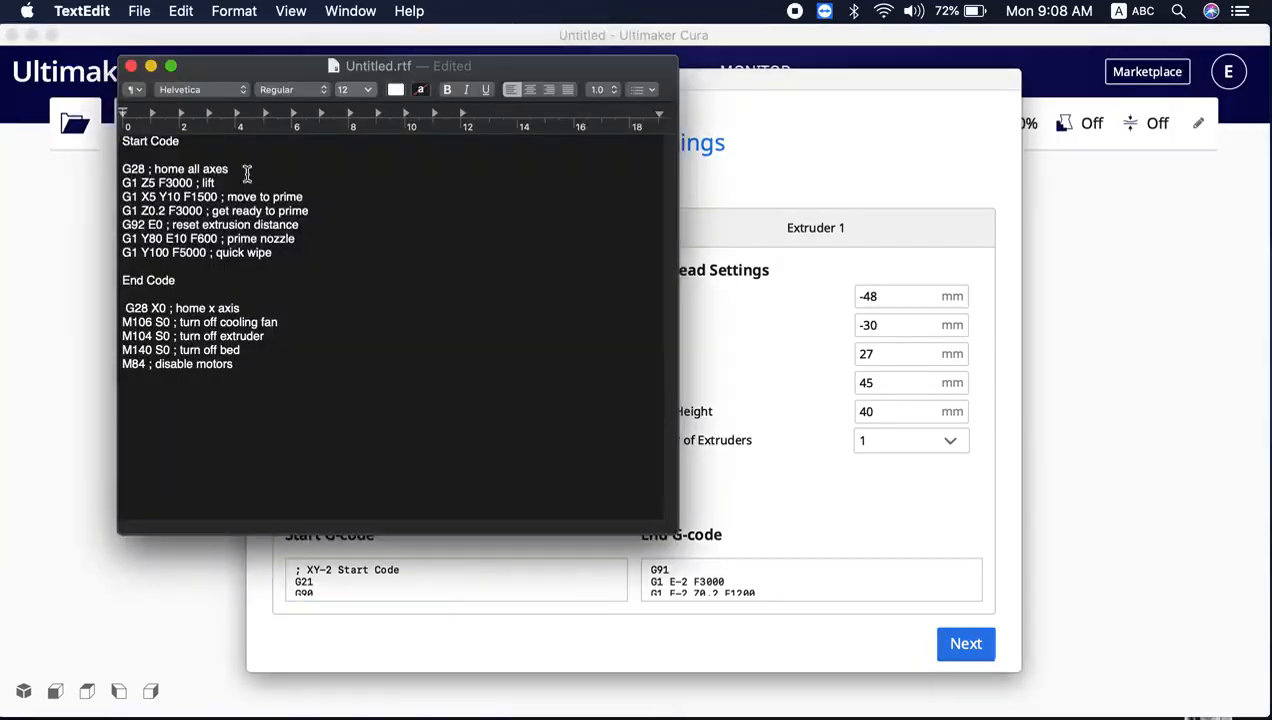
left_click_drag(248, 170, 350, 252)
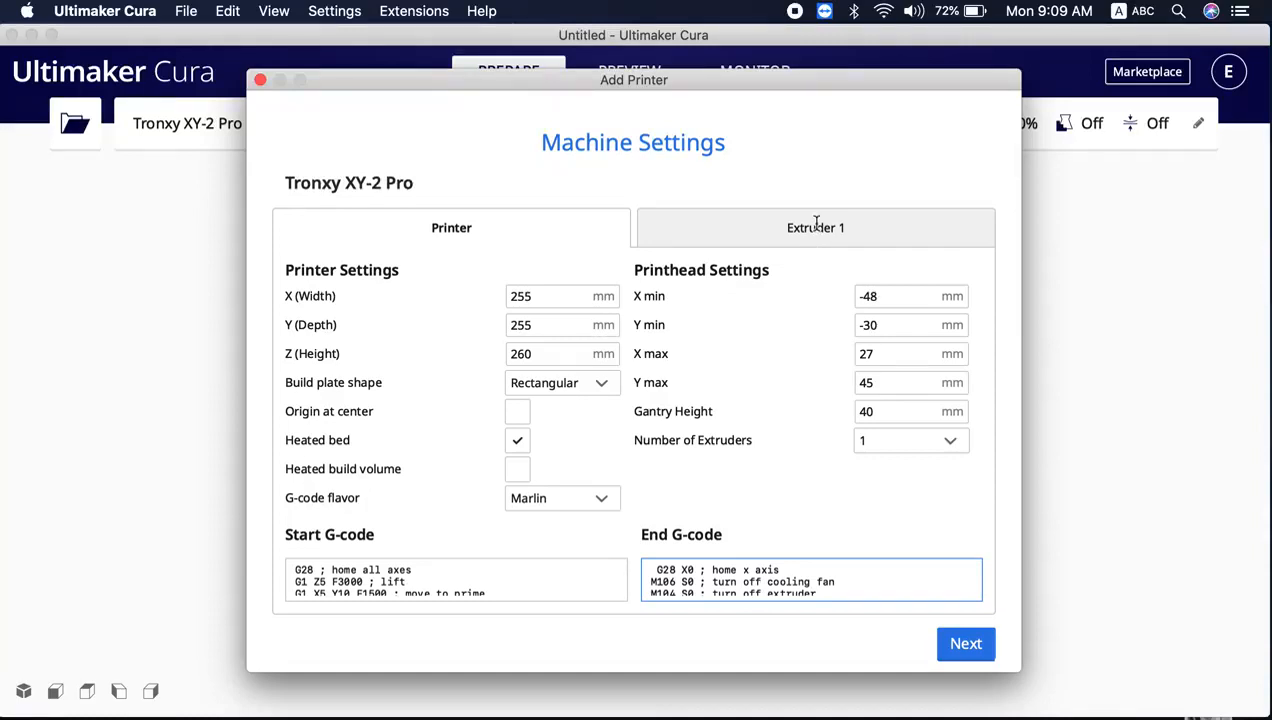
Review the Extruder 1 settings and finish Machine Settings, making Tronxy XY-2 Pro active
left_click(816, 228)
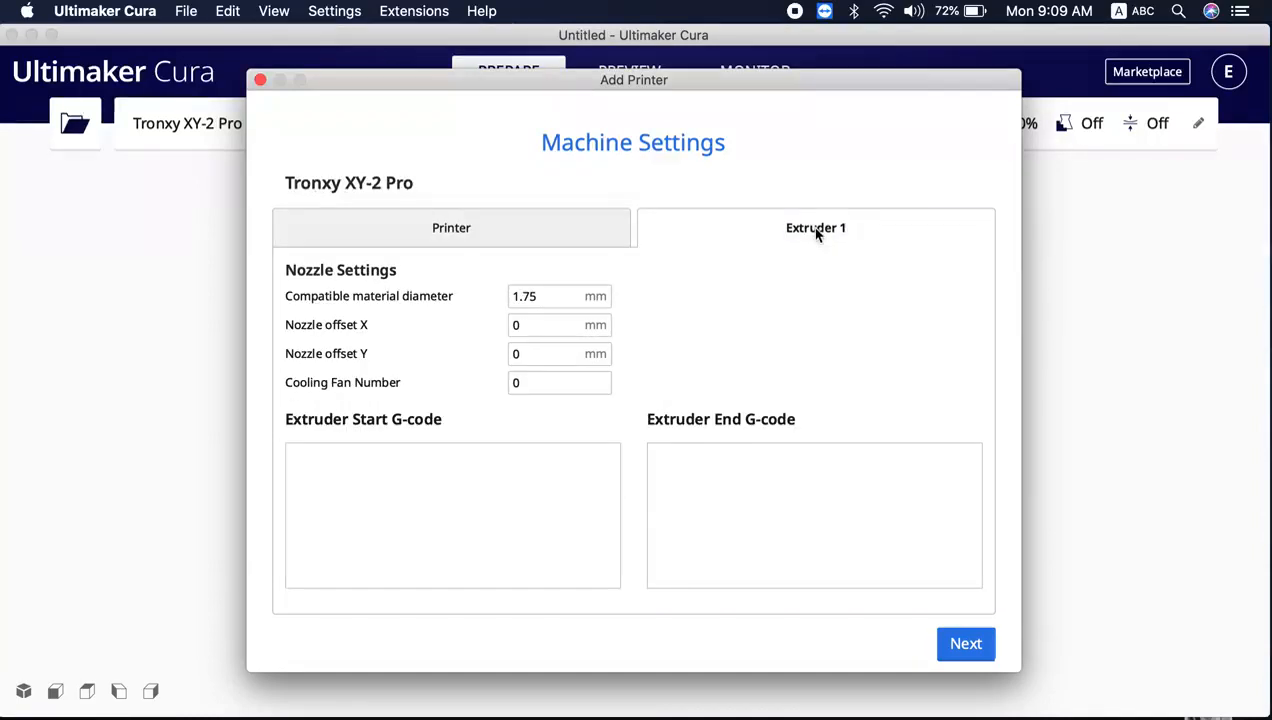
left_click(452, 228)
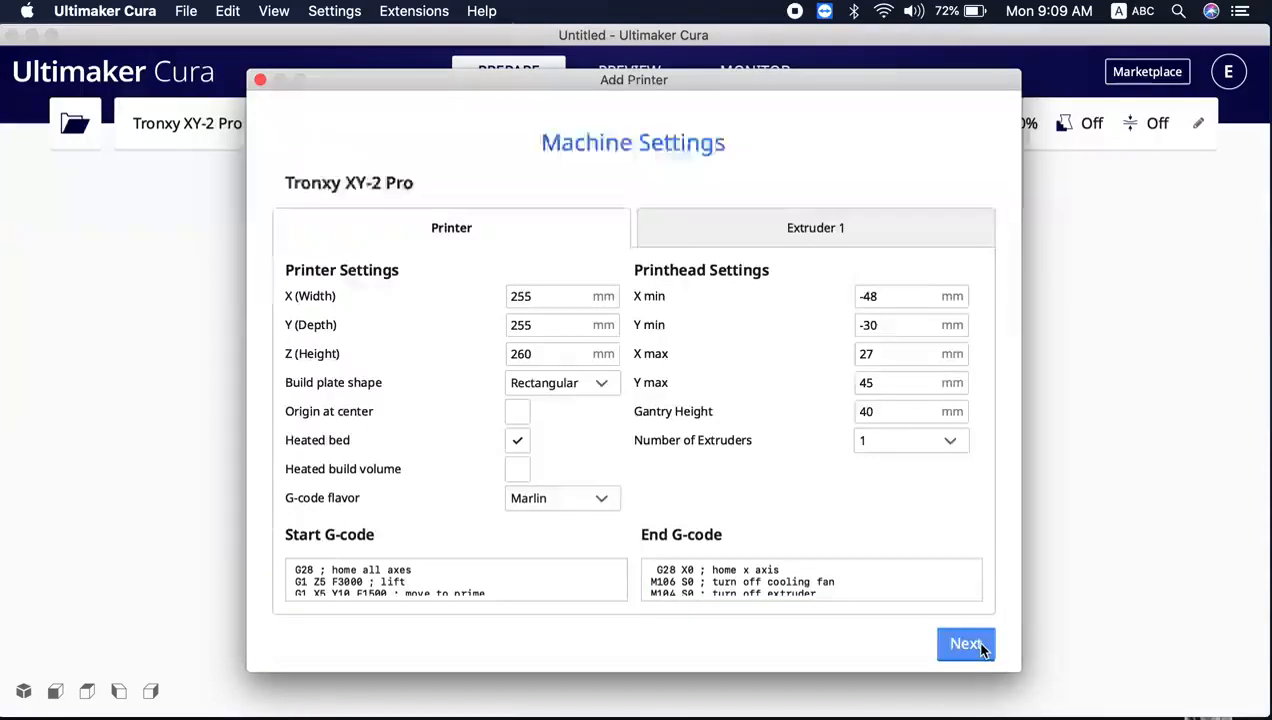
left_click(964, 644)
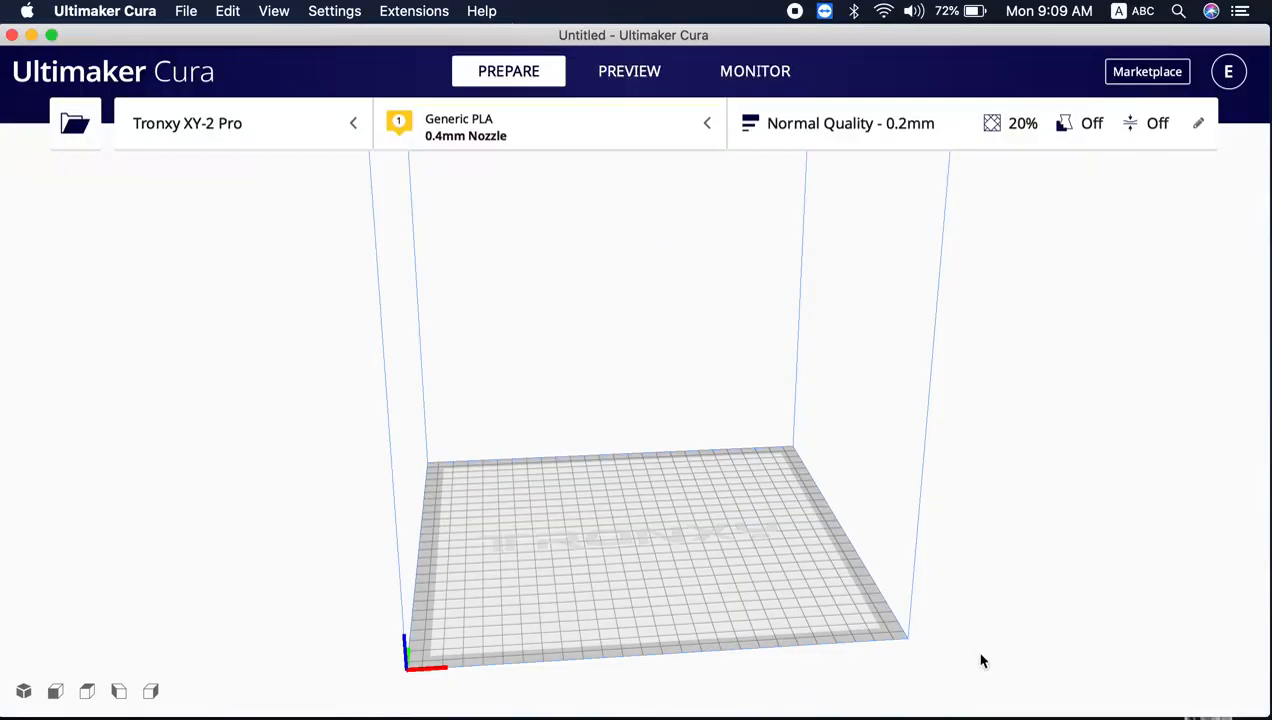
mouse_move(572, 144)
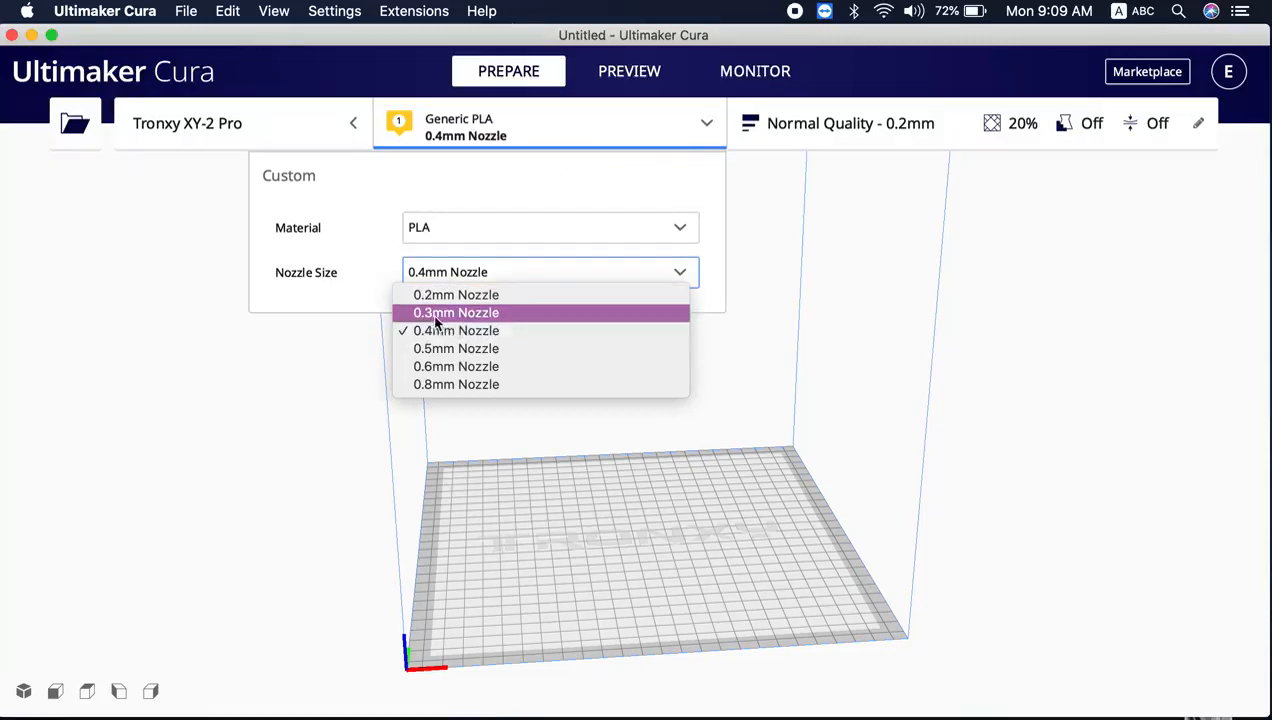
mouse_move(456, 384)
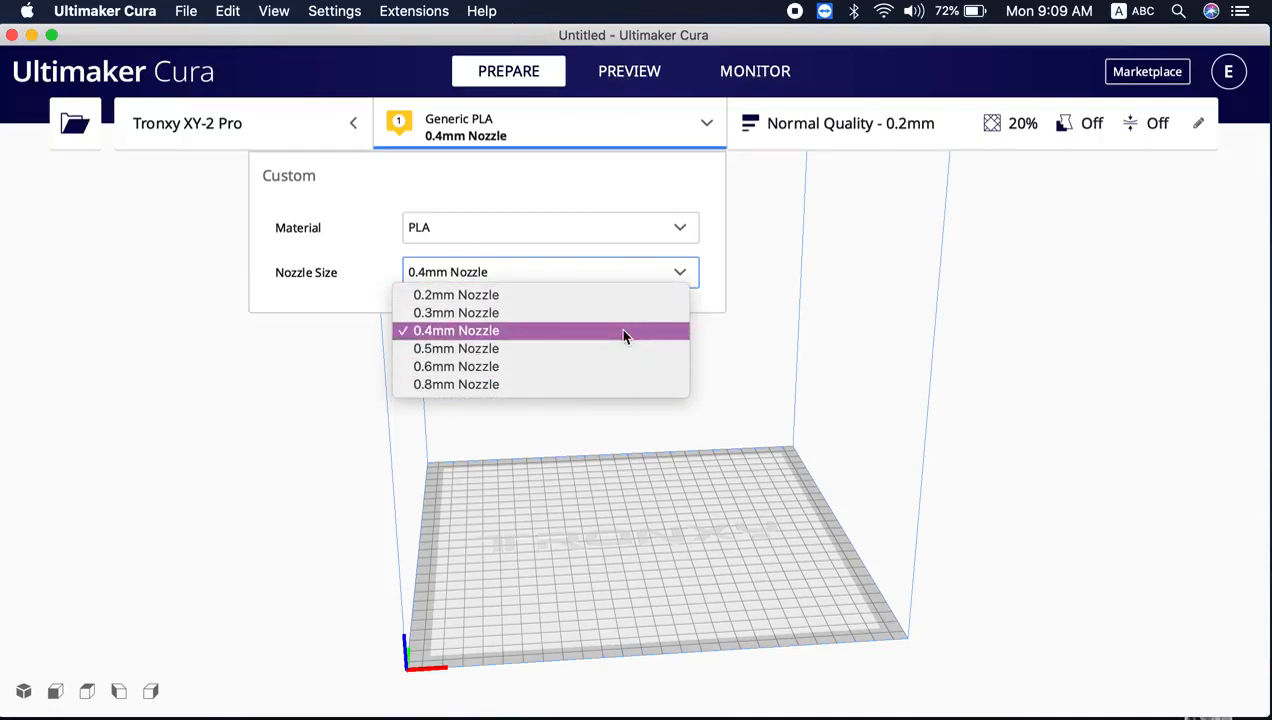
mouse_move(552, 336)
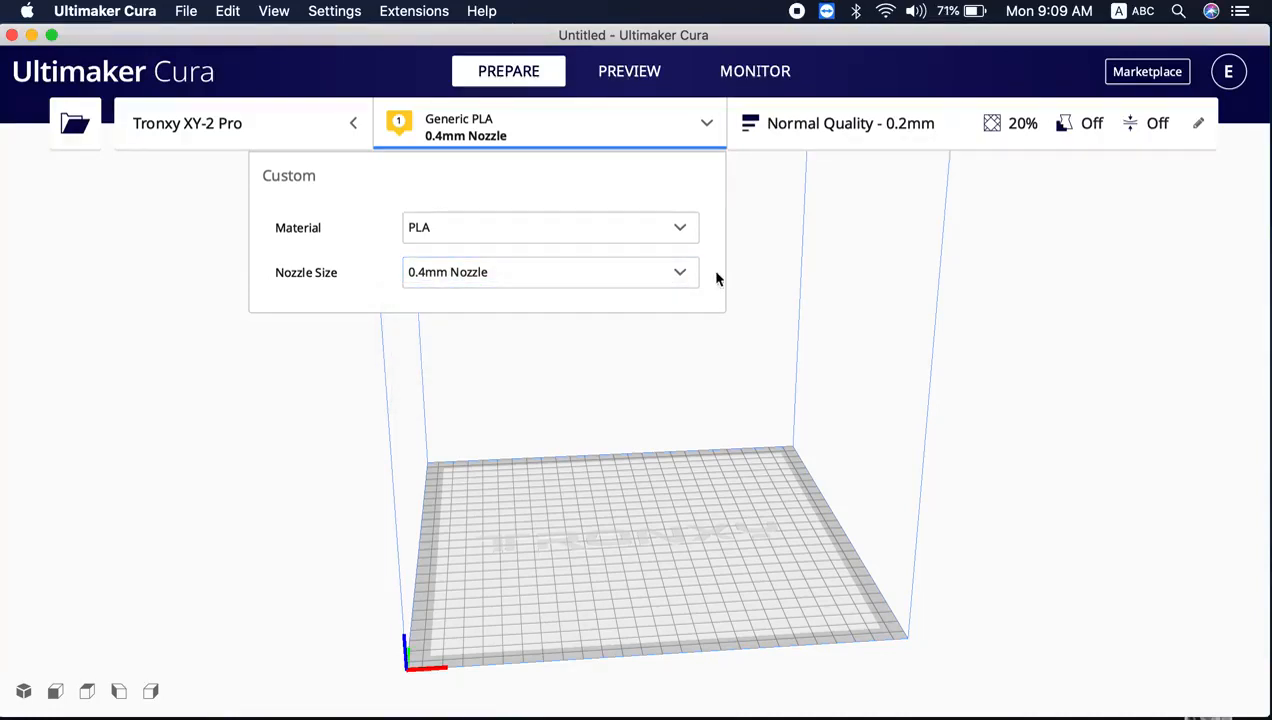
Change the nozzle size from 0.4mm to 0.6mm Nozzle
left_click(548, 272)
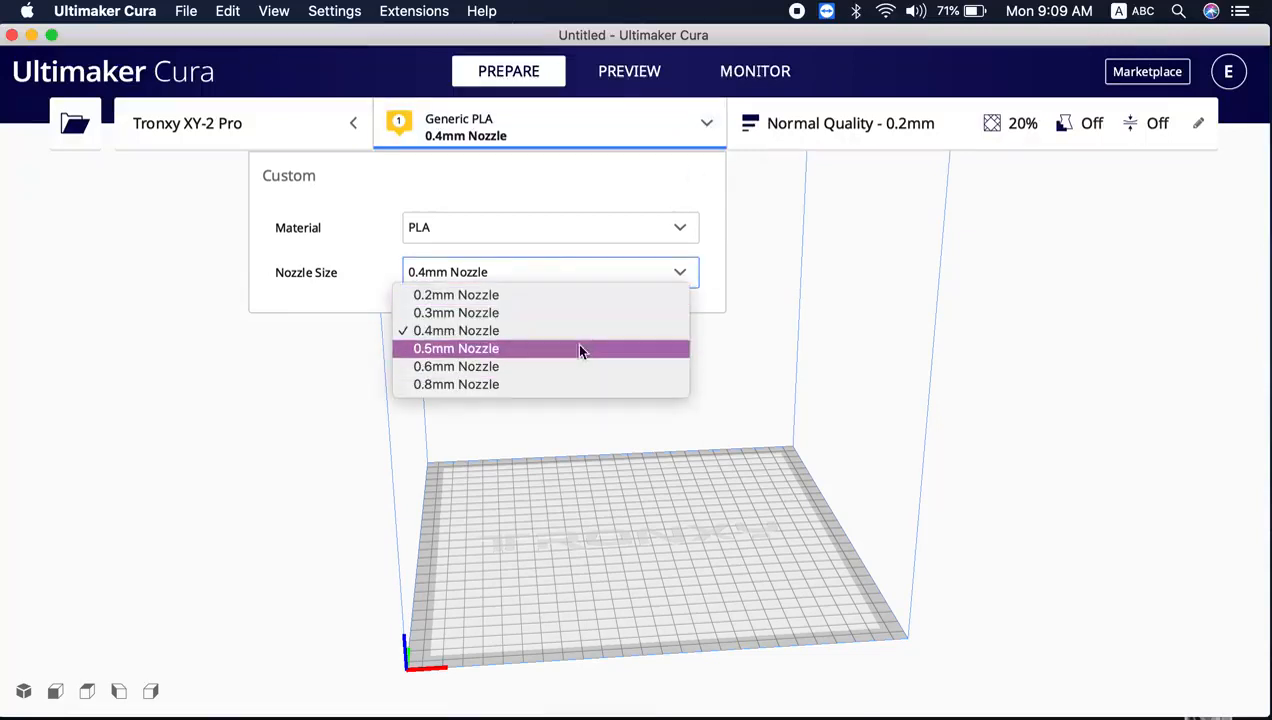
left_click(456, 366)
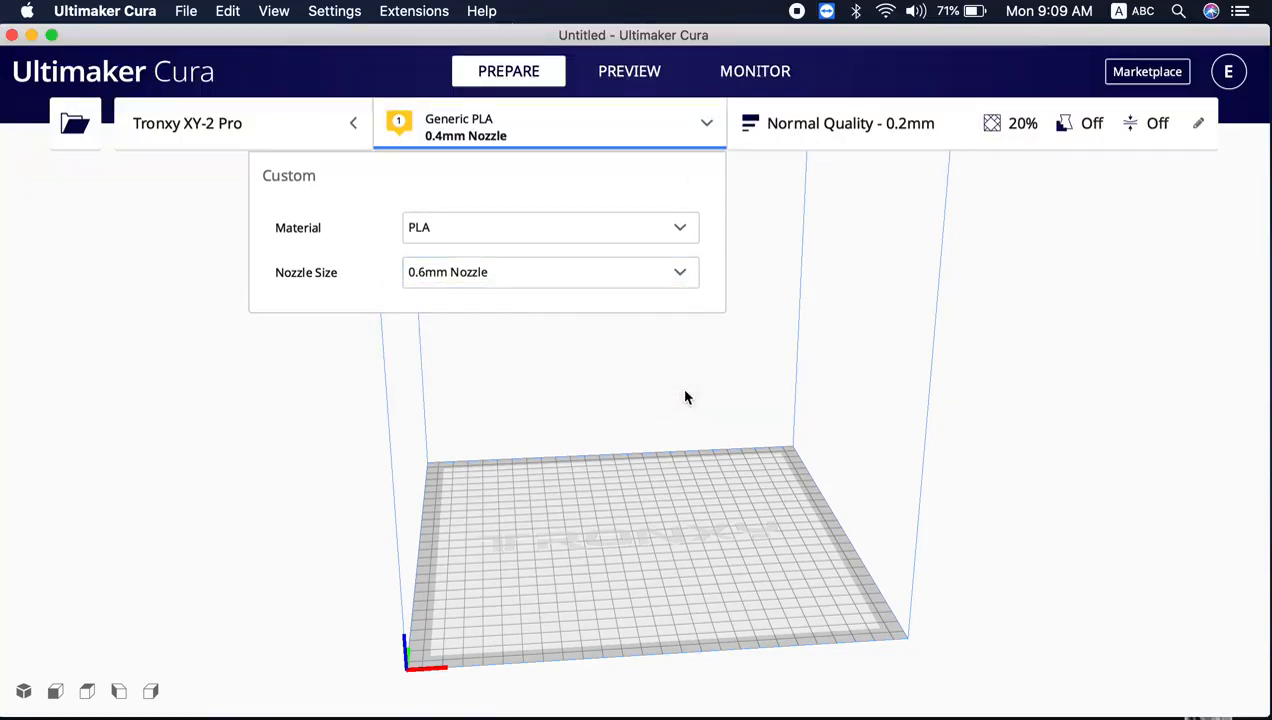
left_click(708, 124)
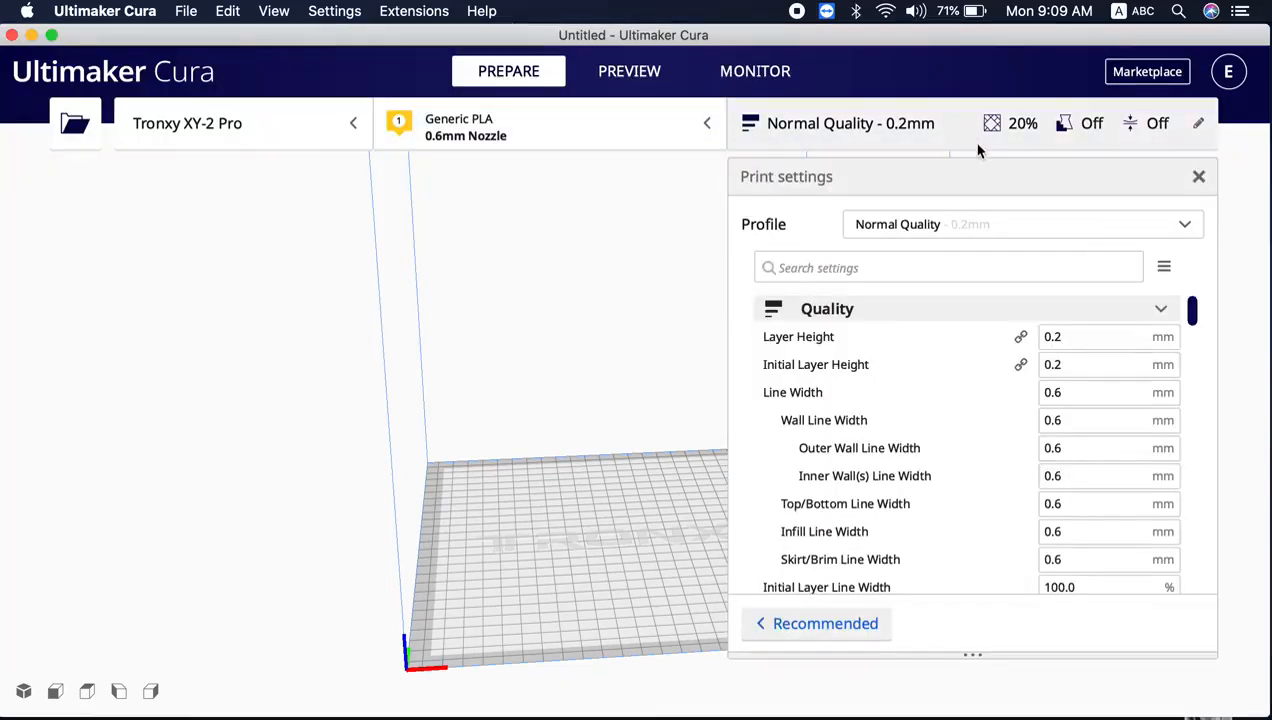
Choose the Rough/Fast Quality - 0.375mm print profile
left_click(1022, 224)
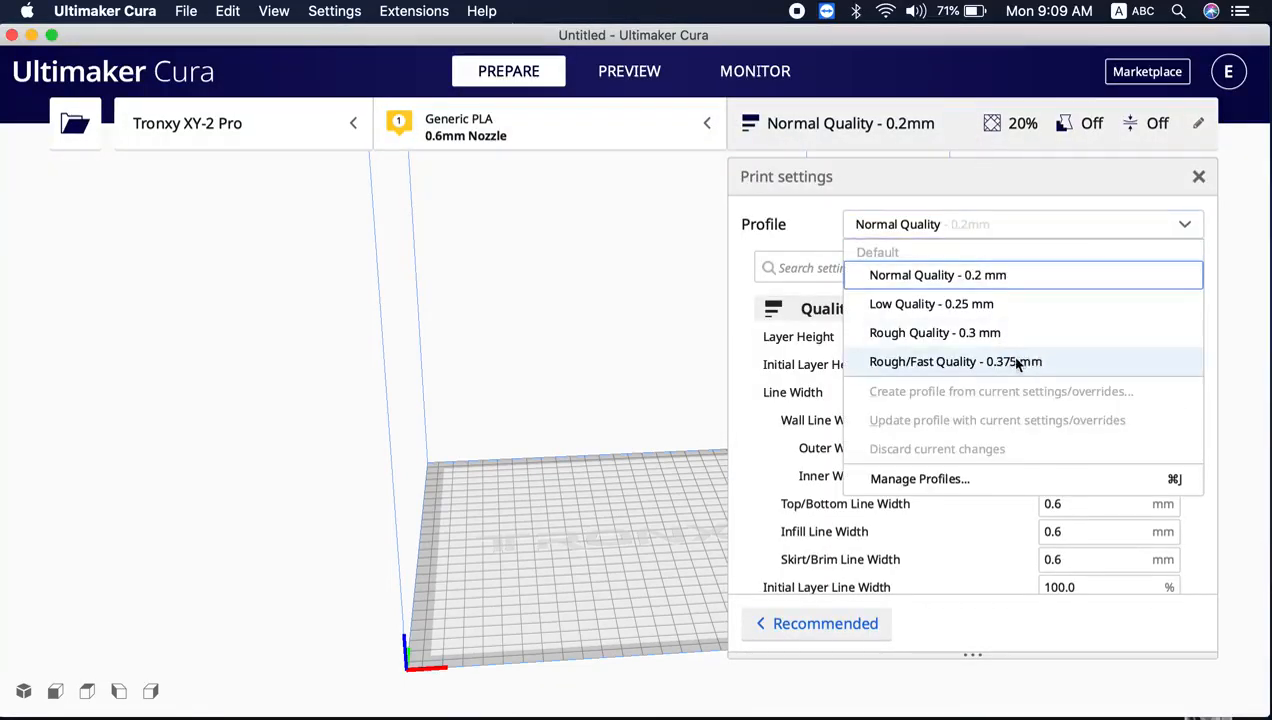
mouse_move(1012, 360)
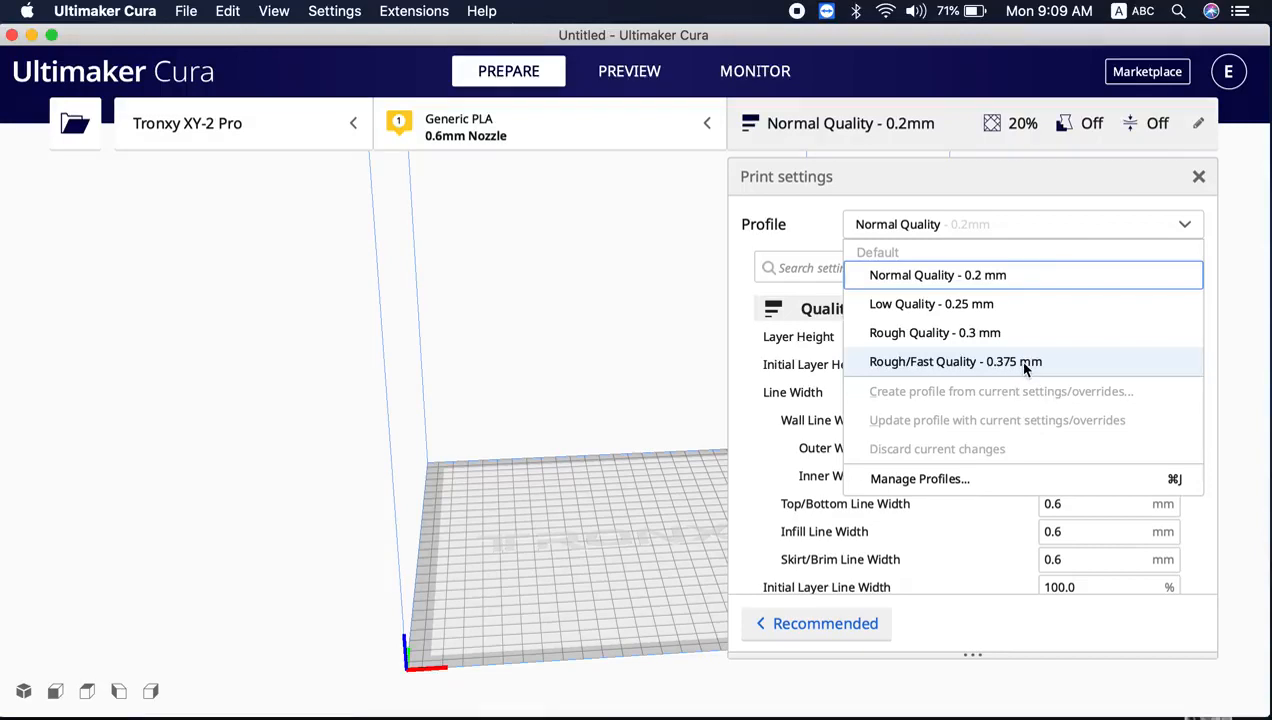
left_click(956, 360)
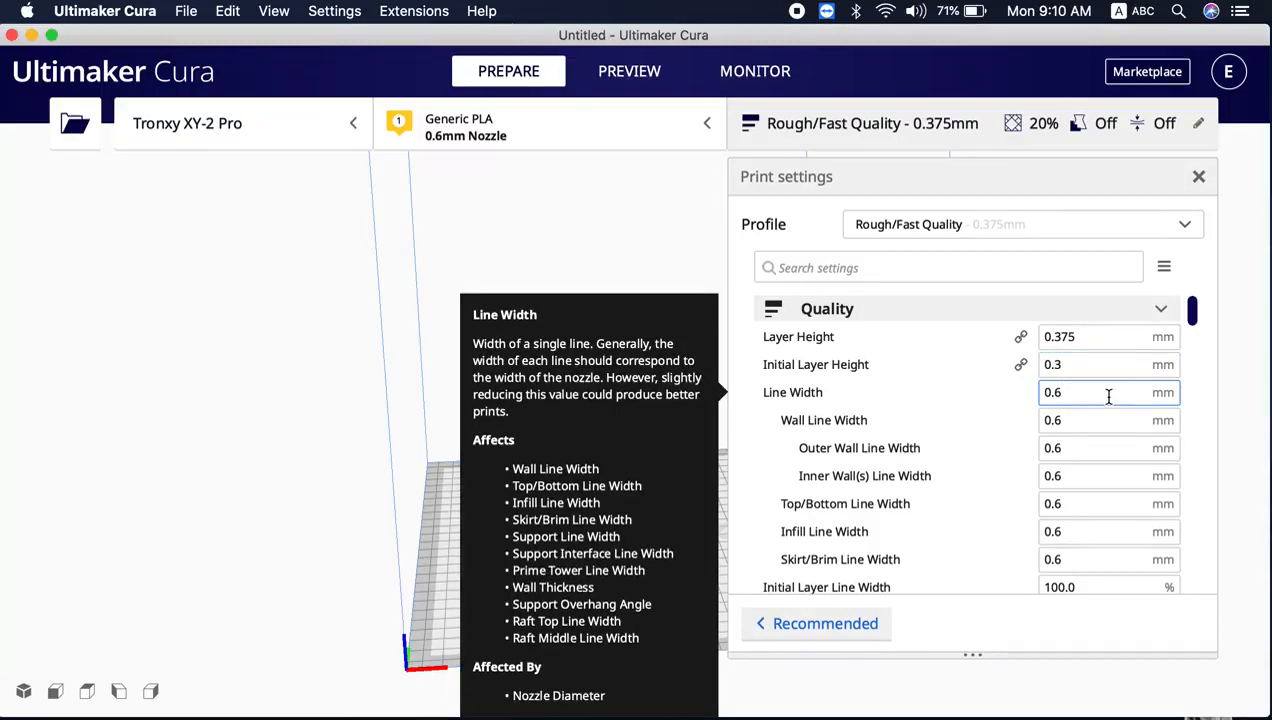
mouse_move(826, 400)
type("3")
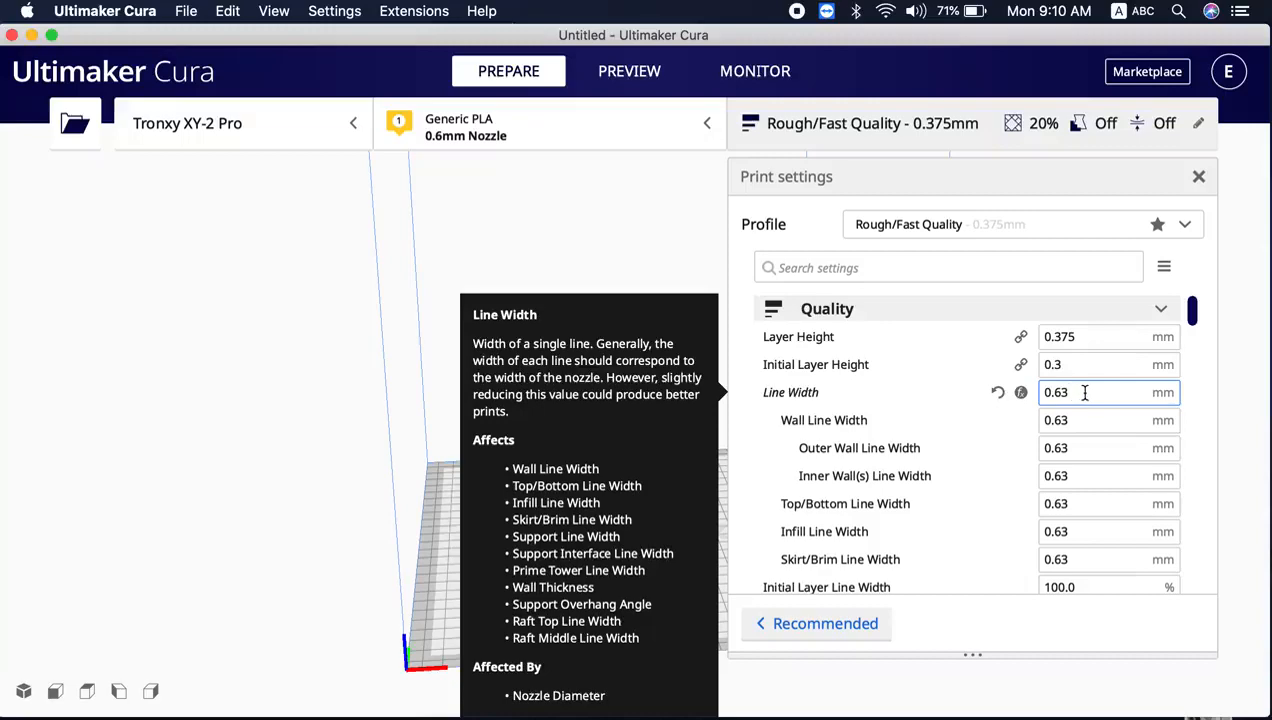
mouse_move(790, 392)
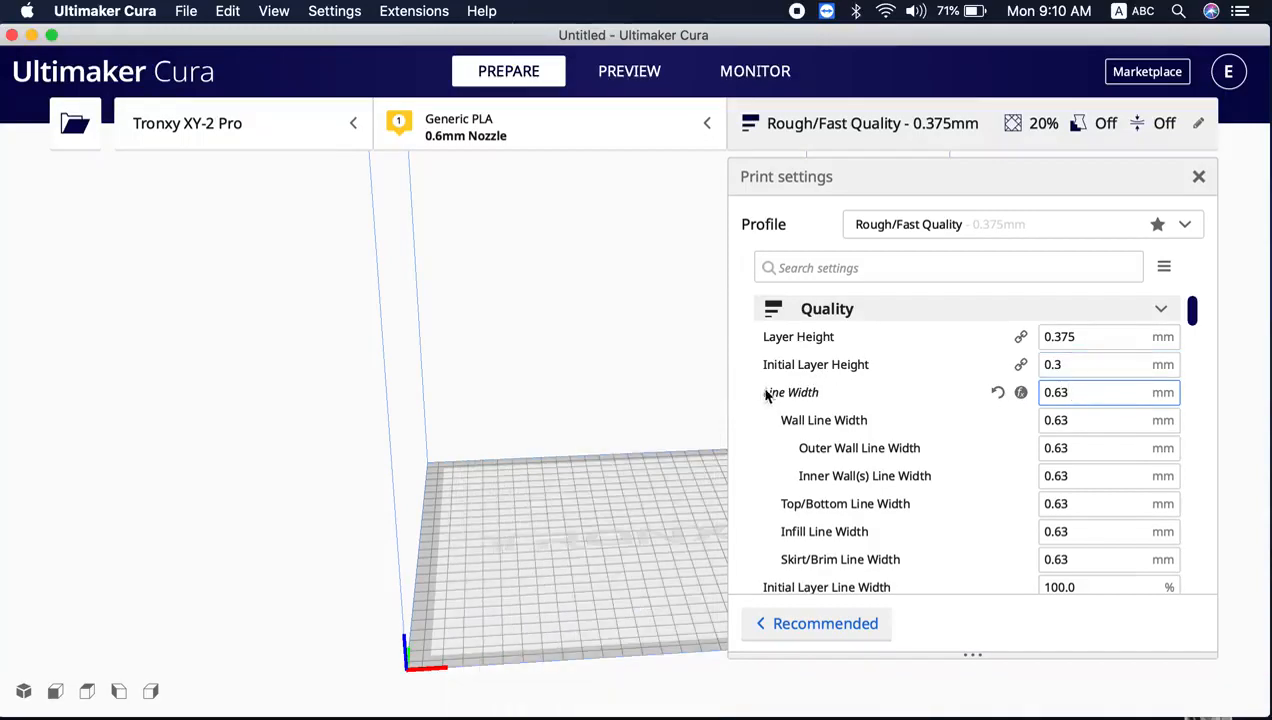
mouse_move(792, 392)
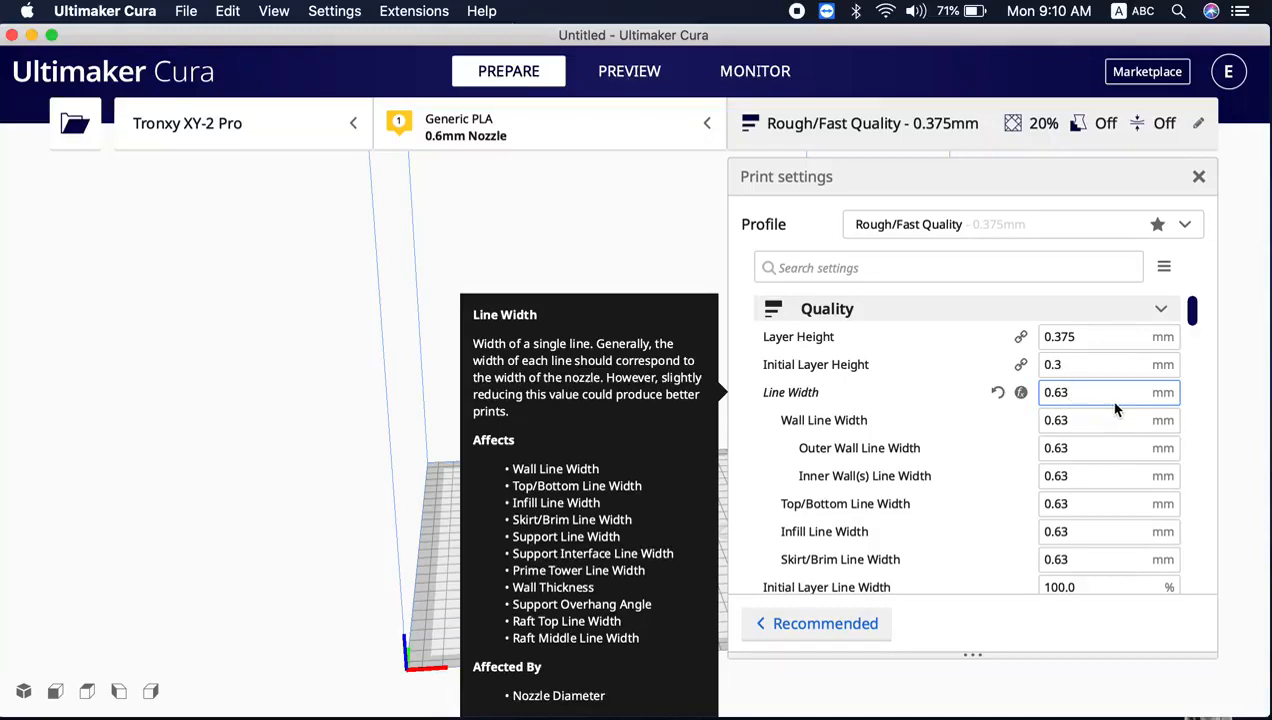
Set Line Width to 0.63mm after trying 0.67mm
type("0.67")
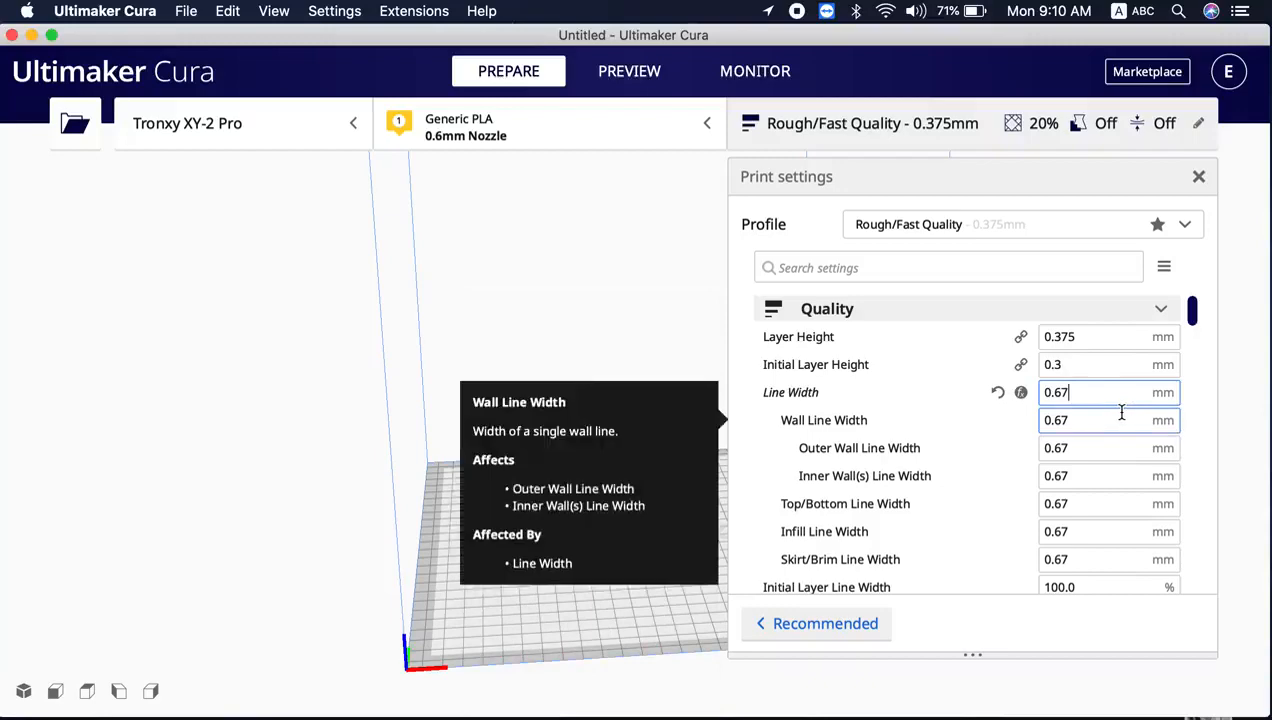
mouse_move(1120, 392)
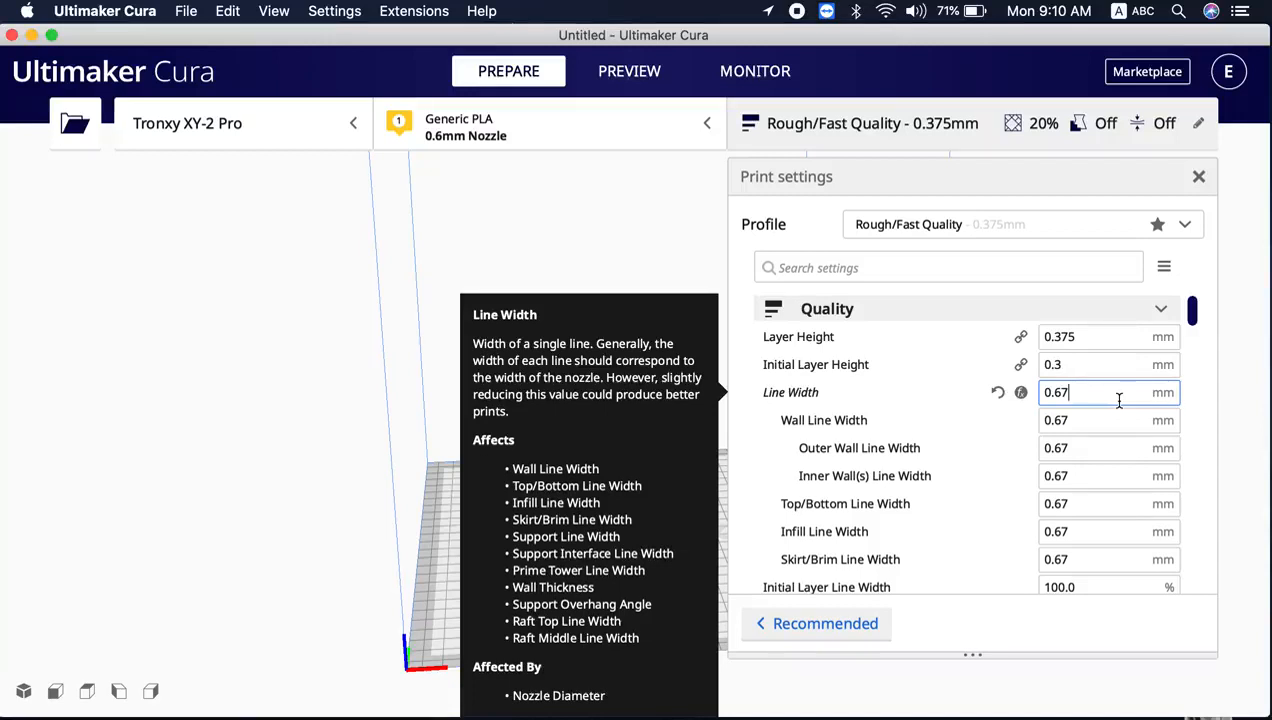
type("0.63")
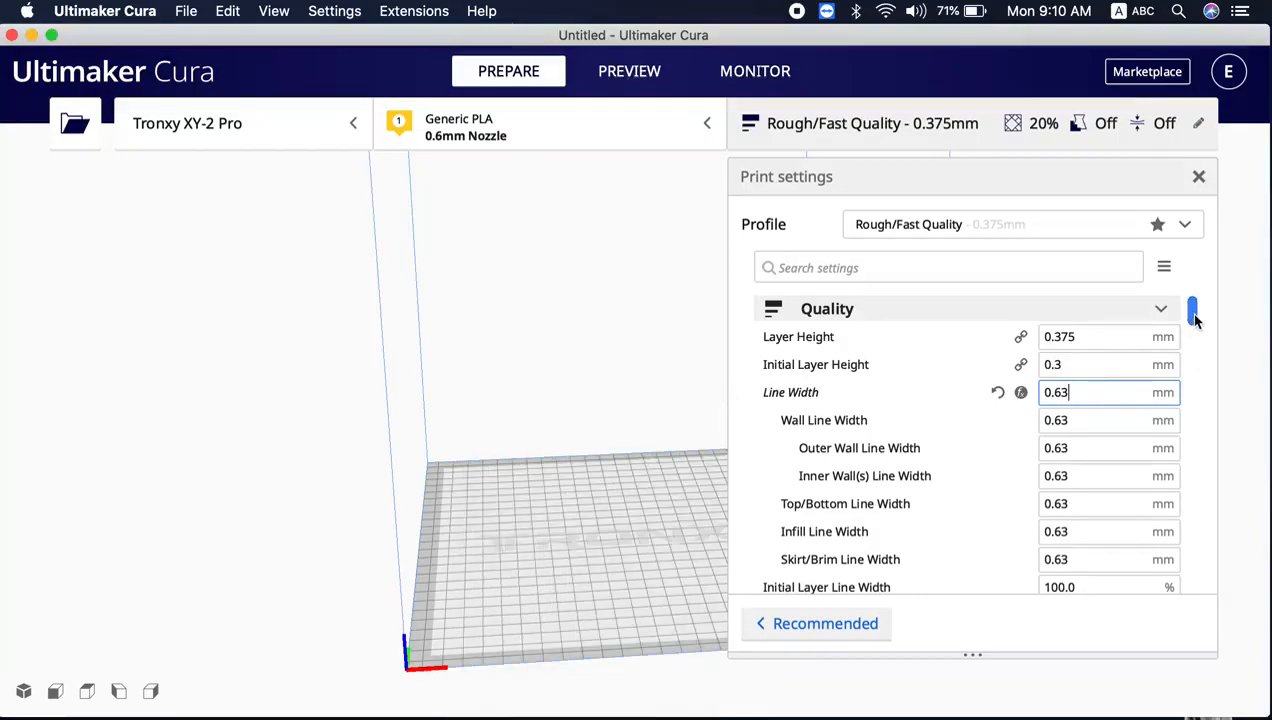
Scroll to the Z seam settings showing user-specified back alignment with Smart Hiding
scroll("down", 3)
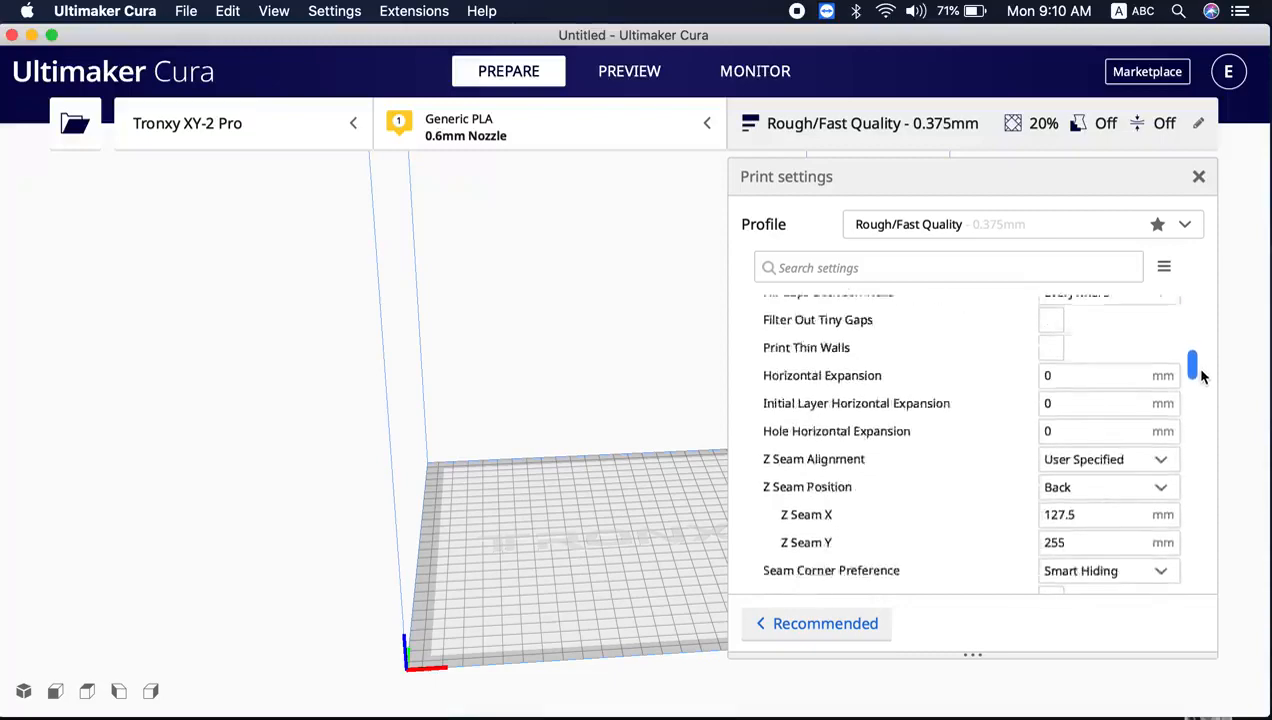
scroll("down", 3)
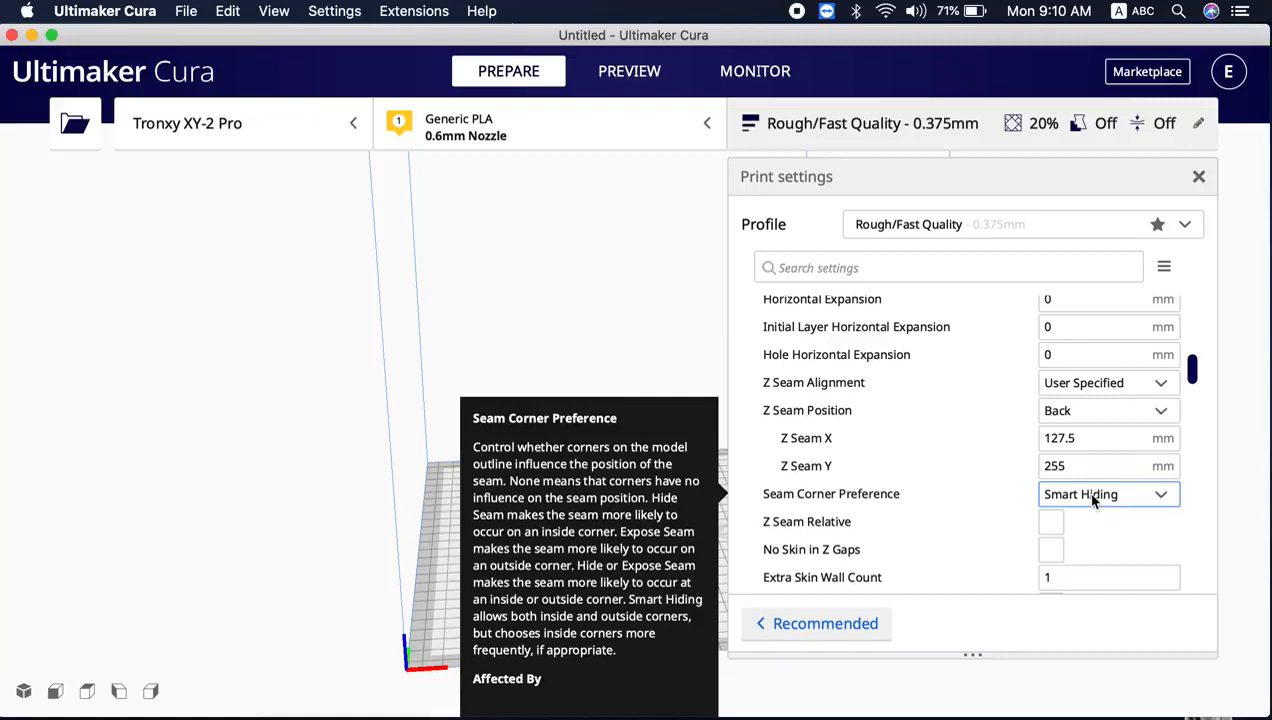
mouse_move(1104, 508)
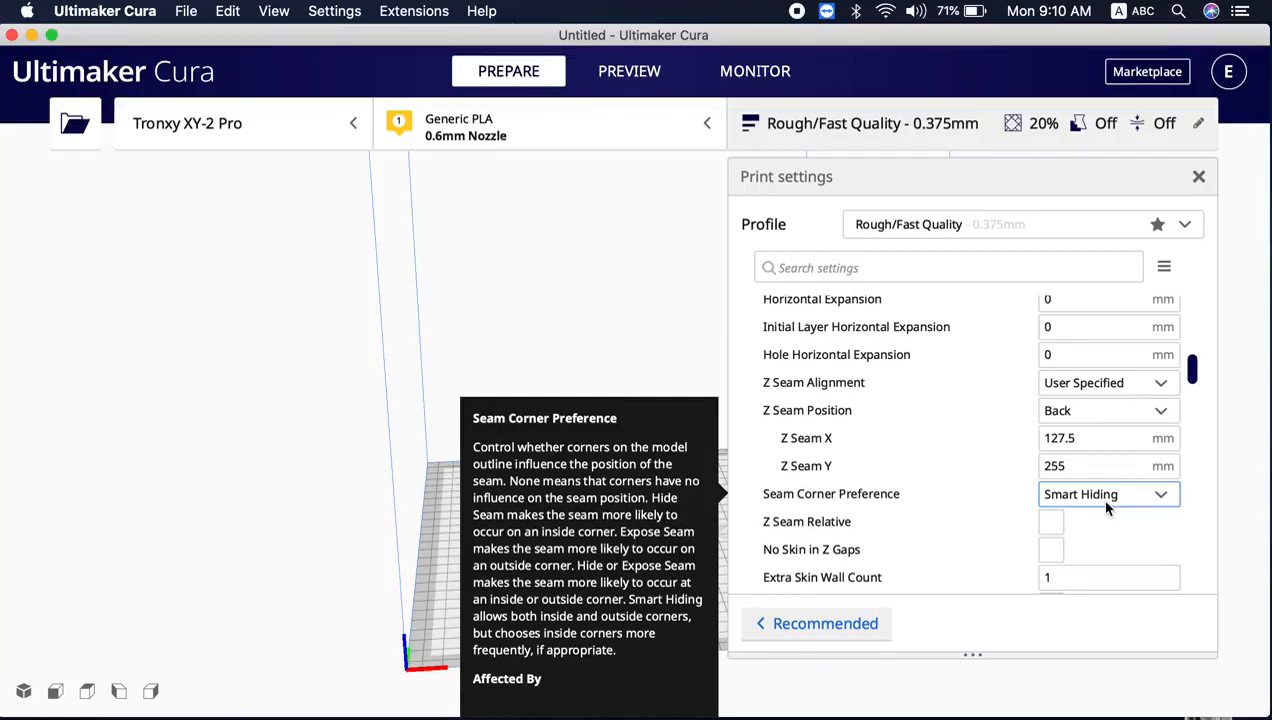
mouse_move(1096, 508)
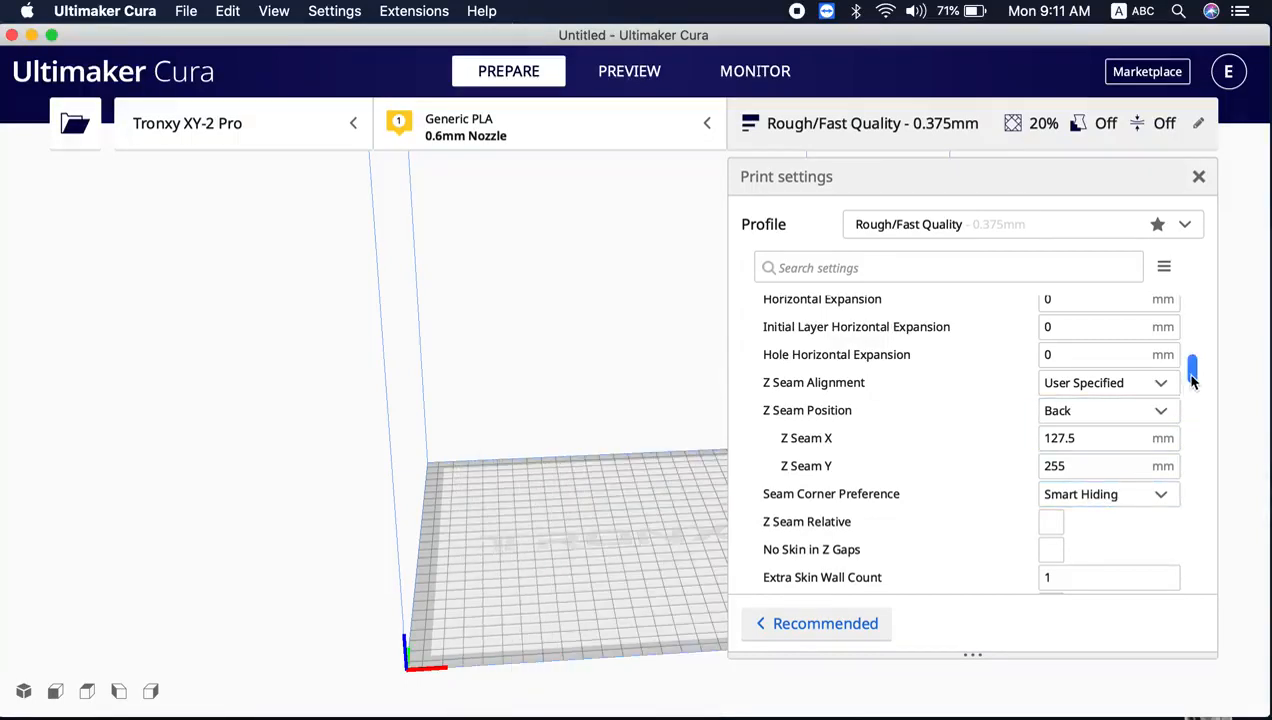
scroll("down", 3)
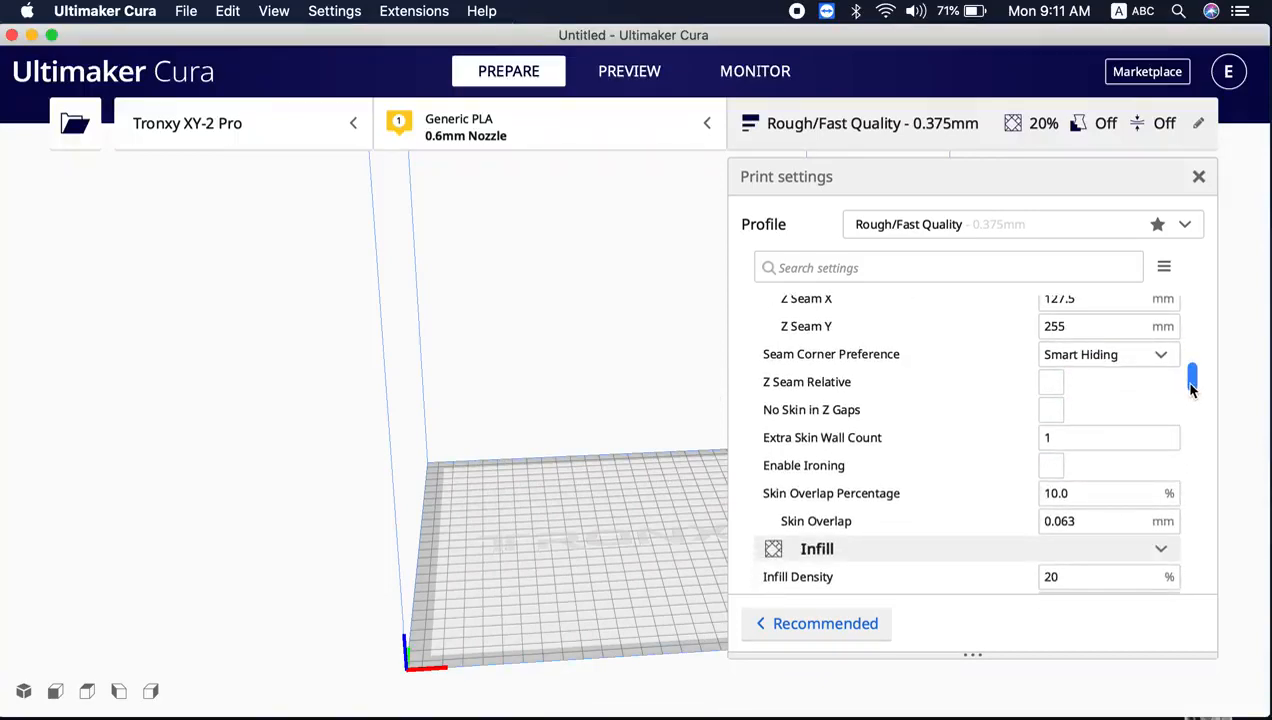
scroll("down", 3)
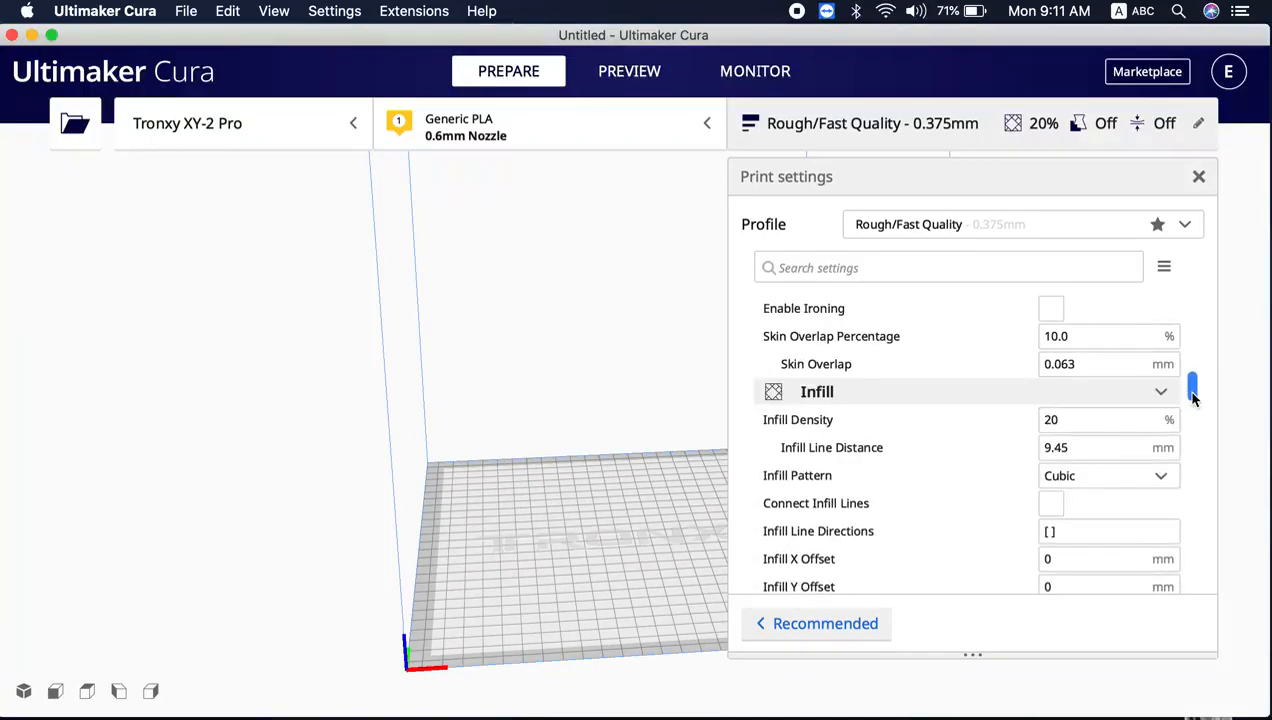
left_click(1100, 420)
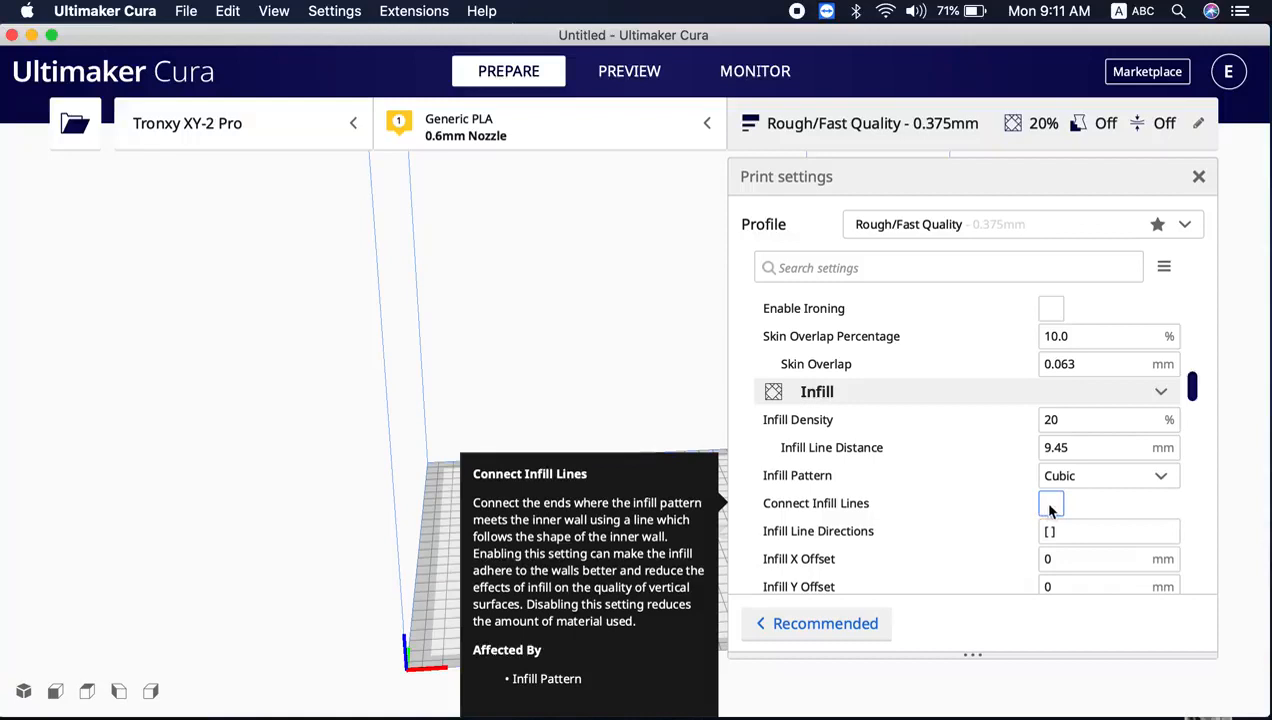
mouse_move(872, 516)
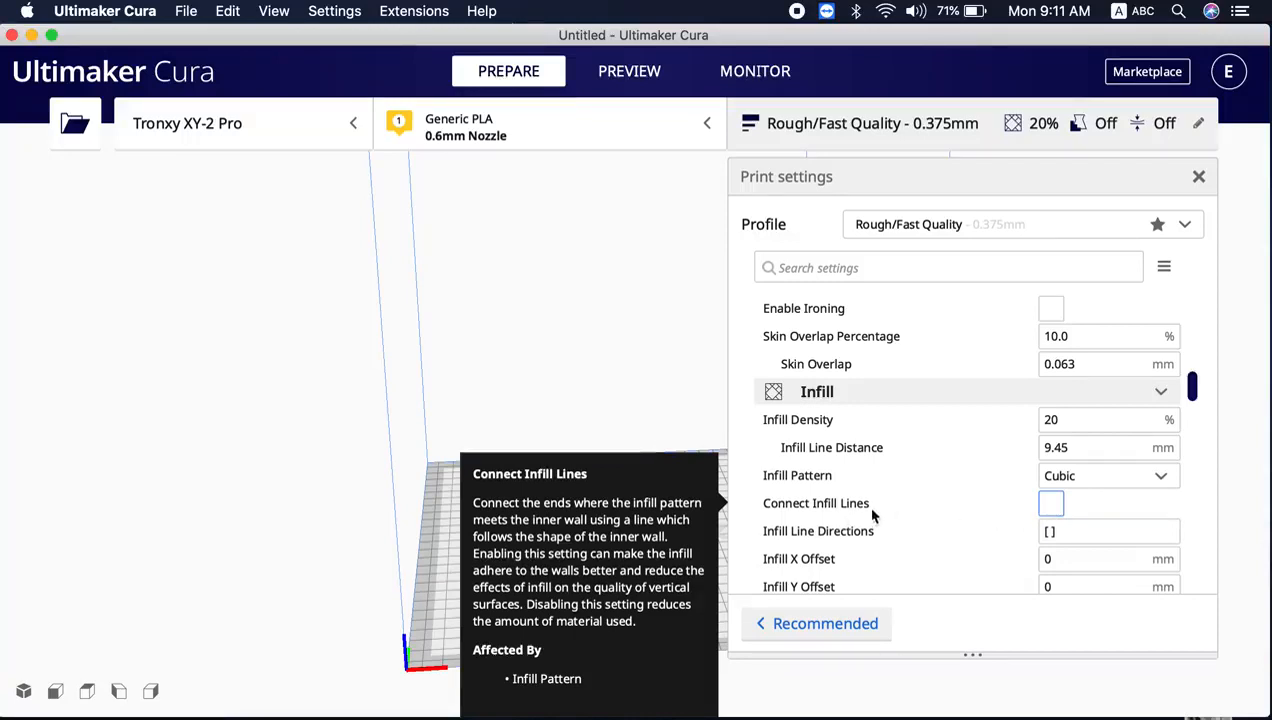
left_click(1052, 504)
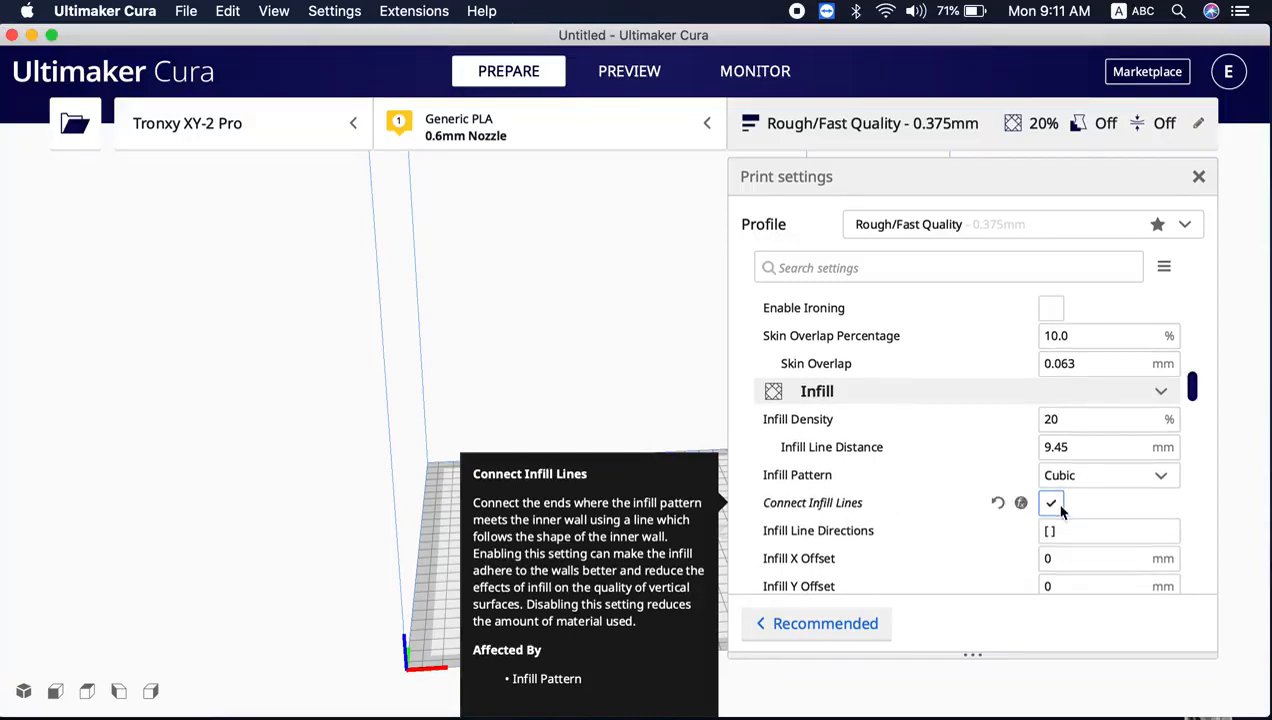
left_click(1052, 504)
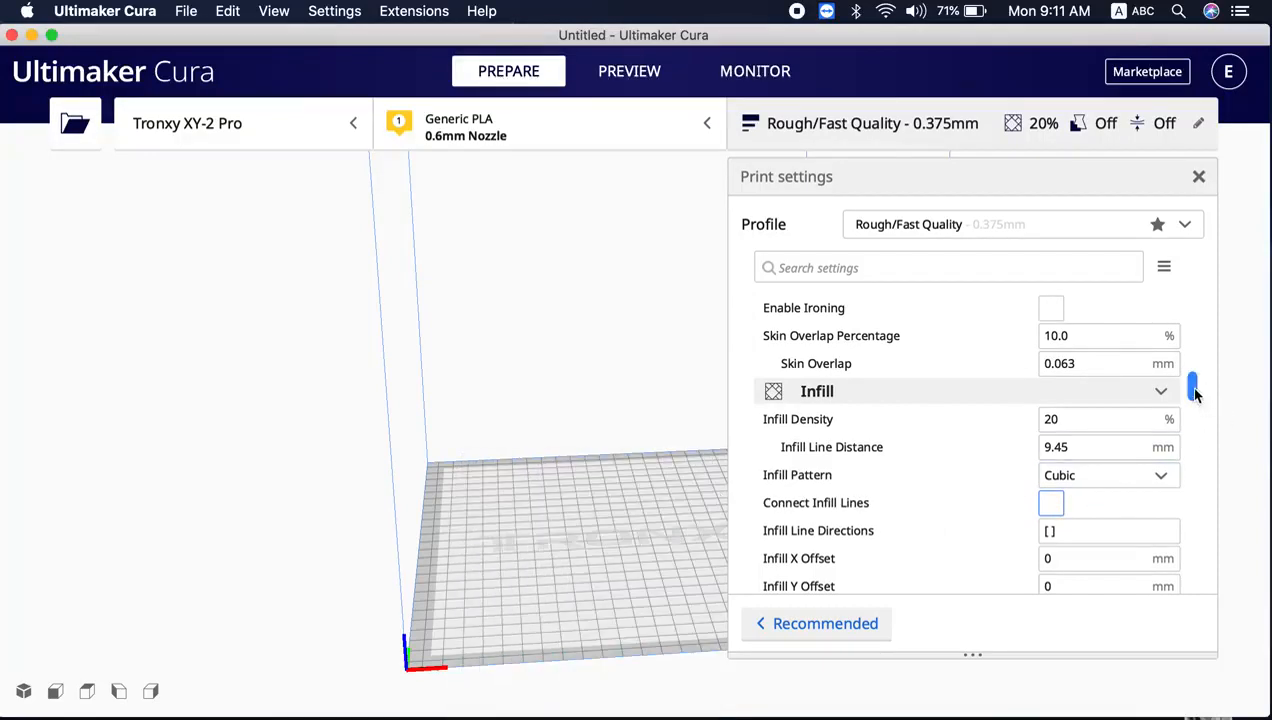
scroll("down", 3)
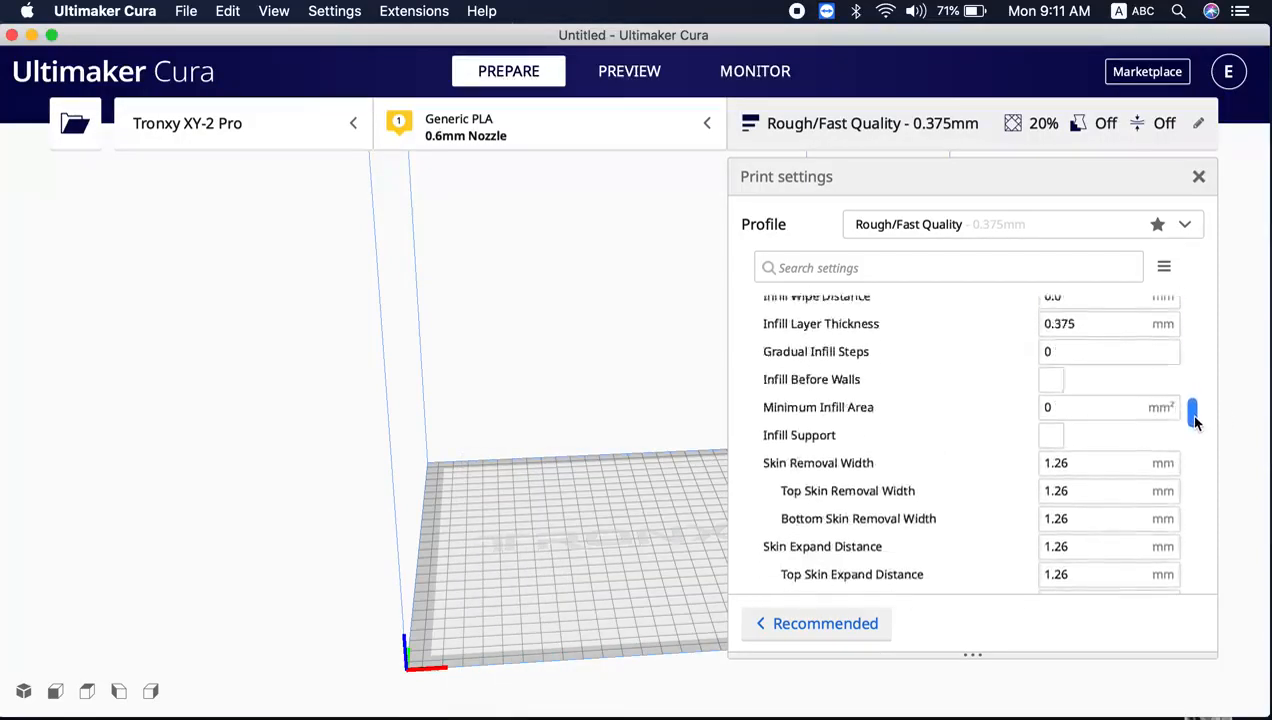
scroll("down", 3)
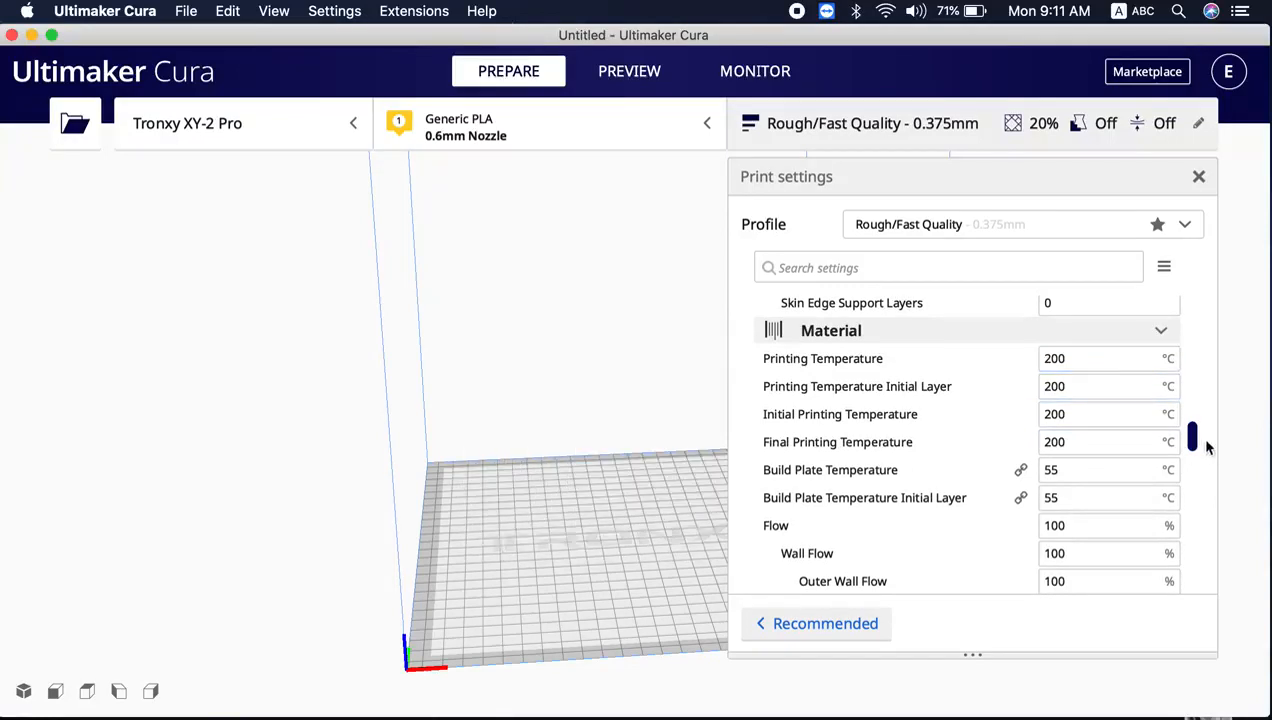
scroll("down", 3)
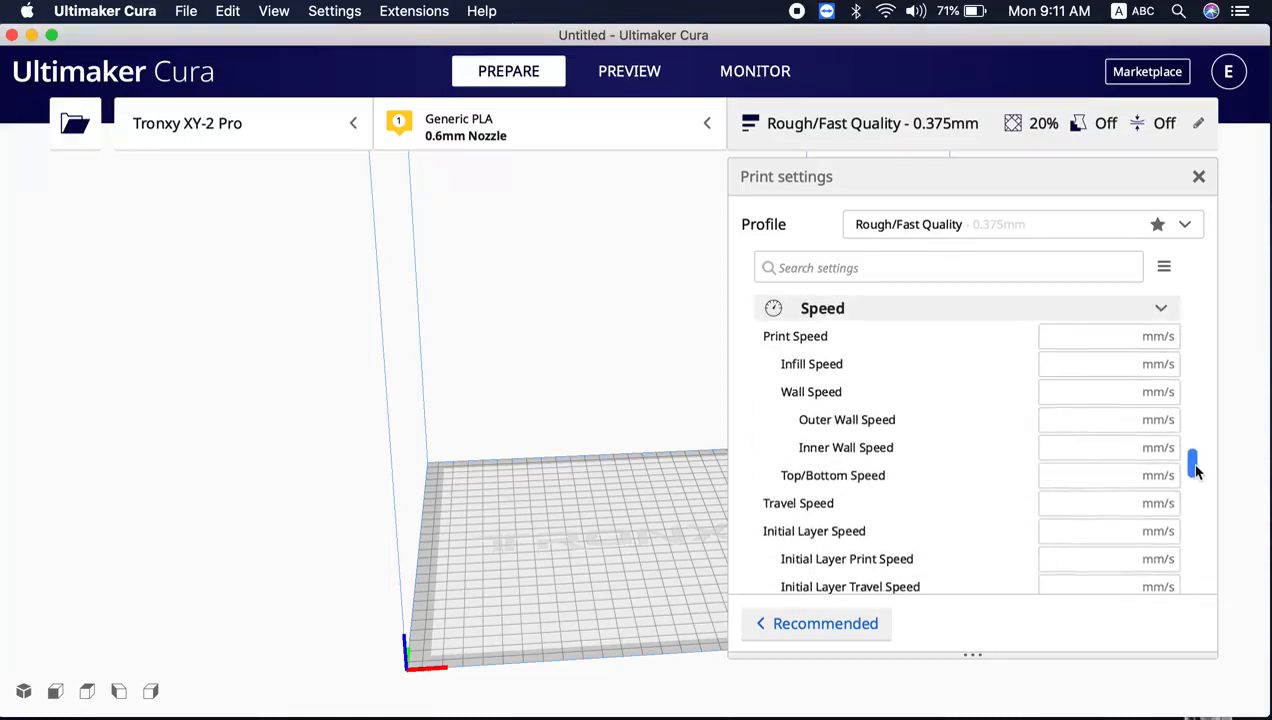
scroll("down", 3)
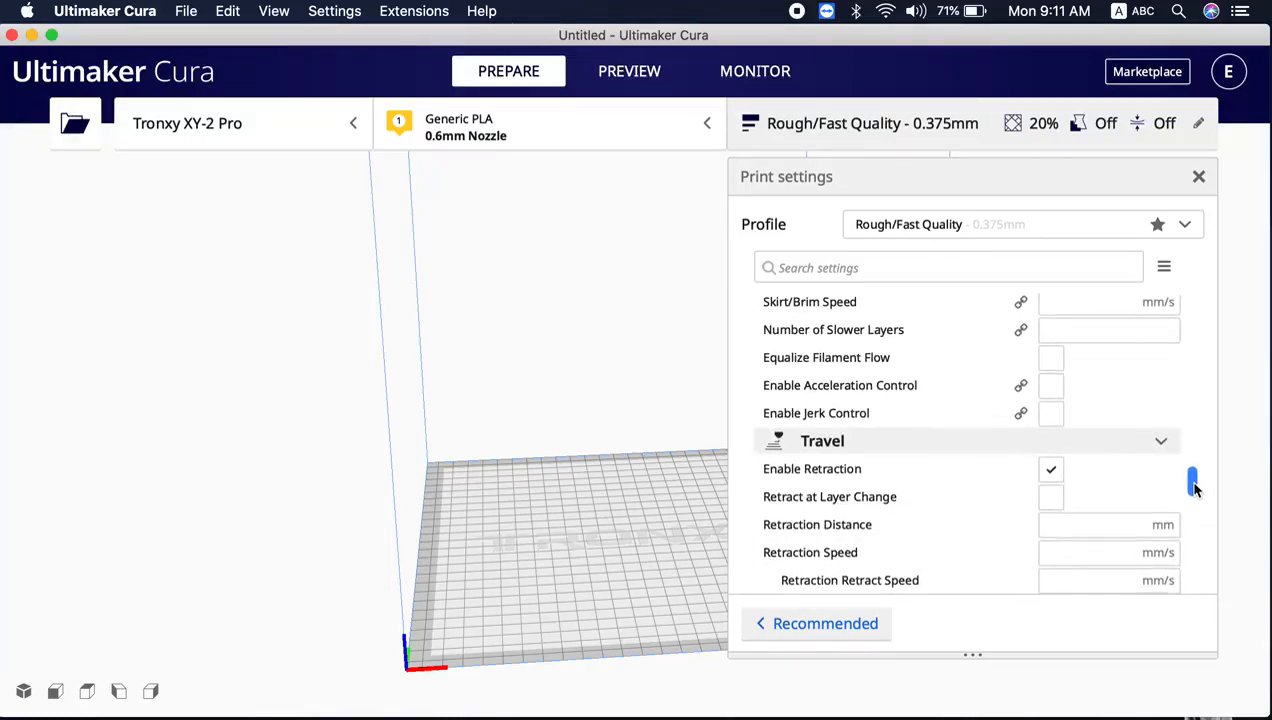
scroll("down", 3)
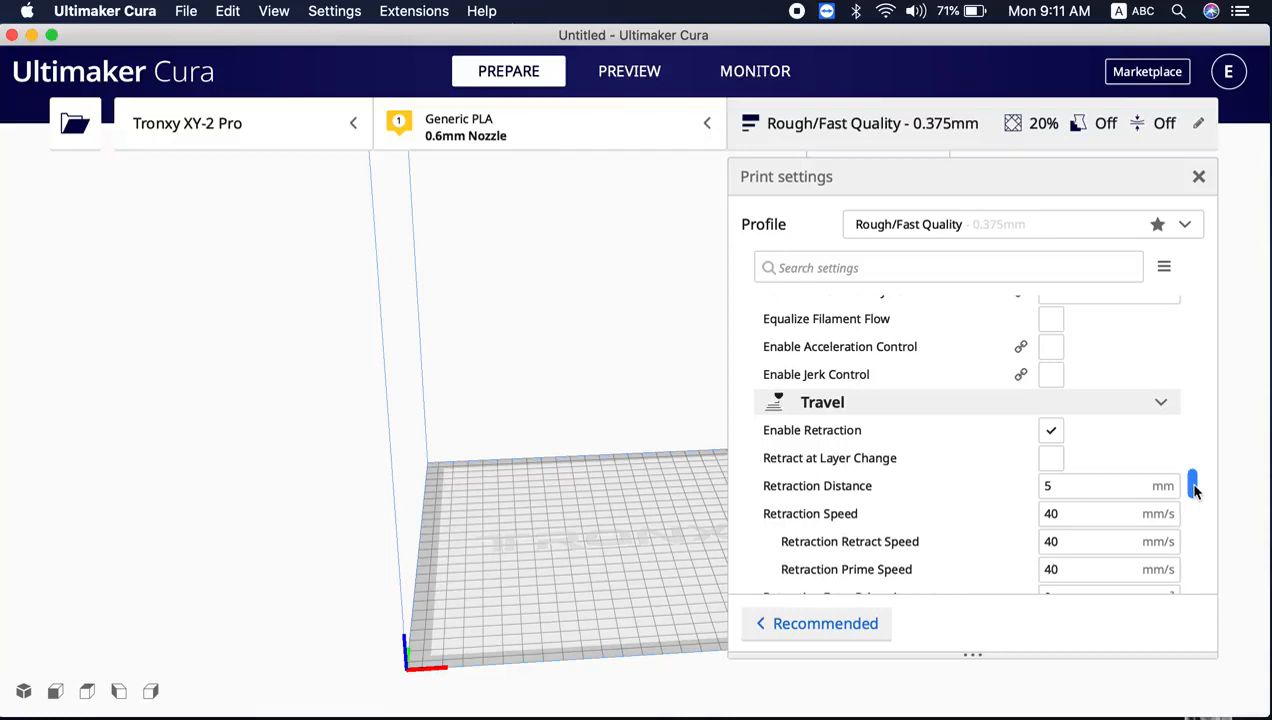
scroll("down", 3)
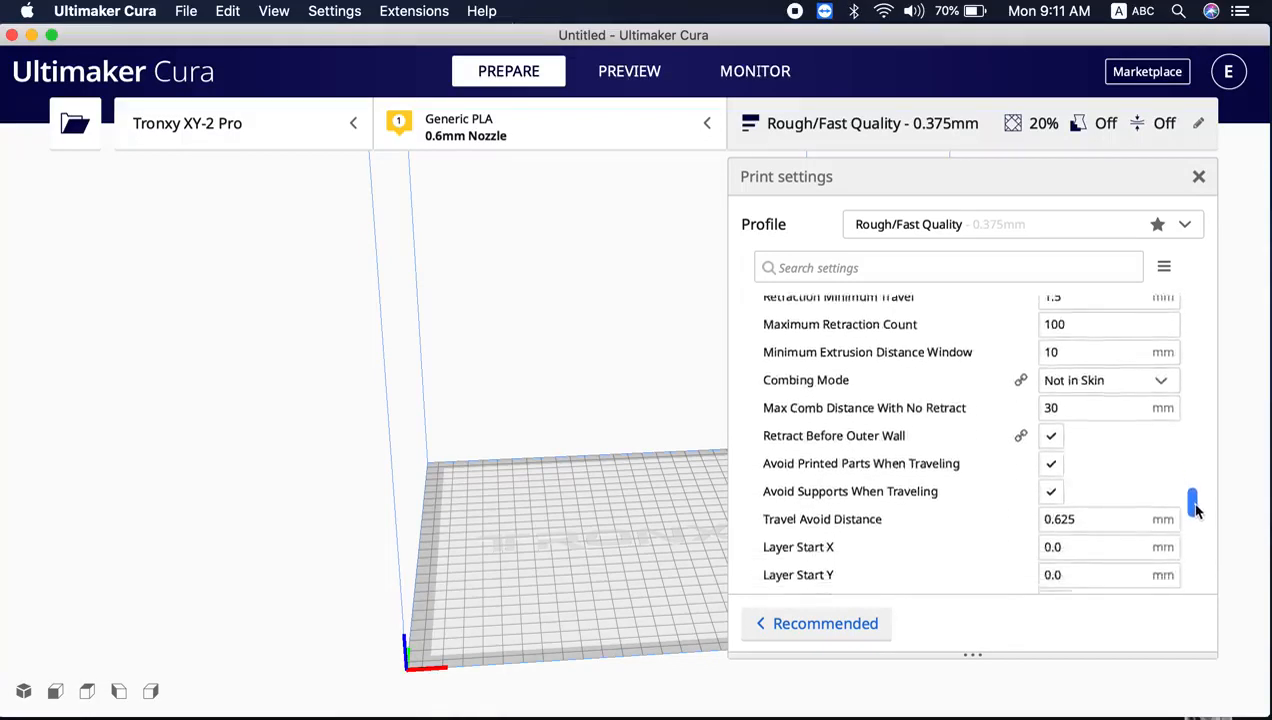
scroll("down", 3)
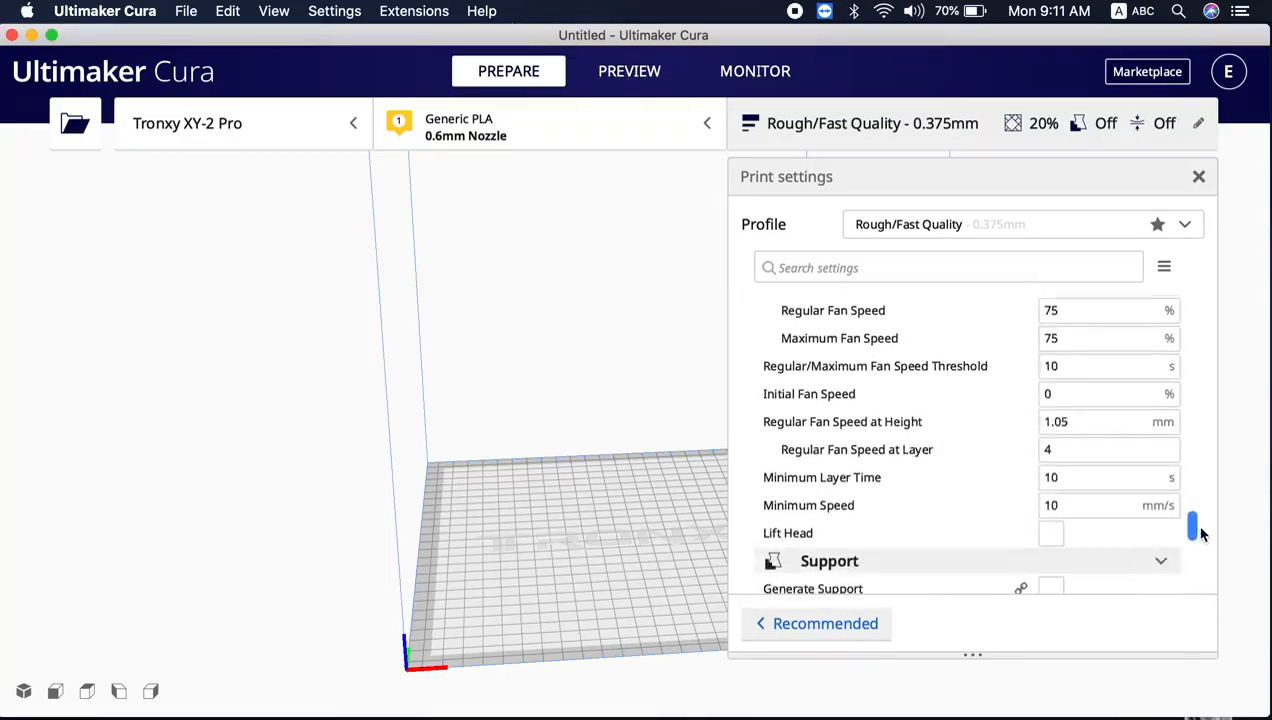
scroll("down", 3)
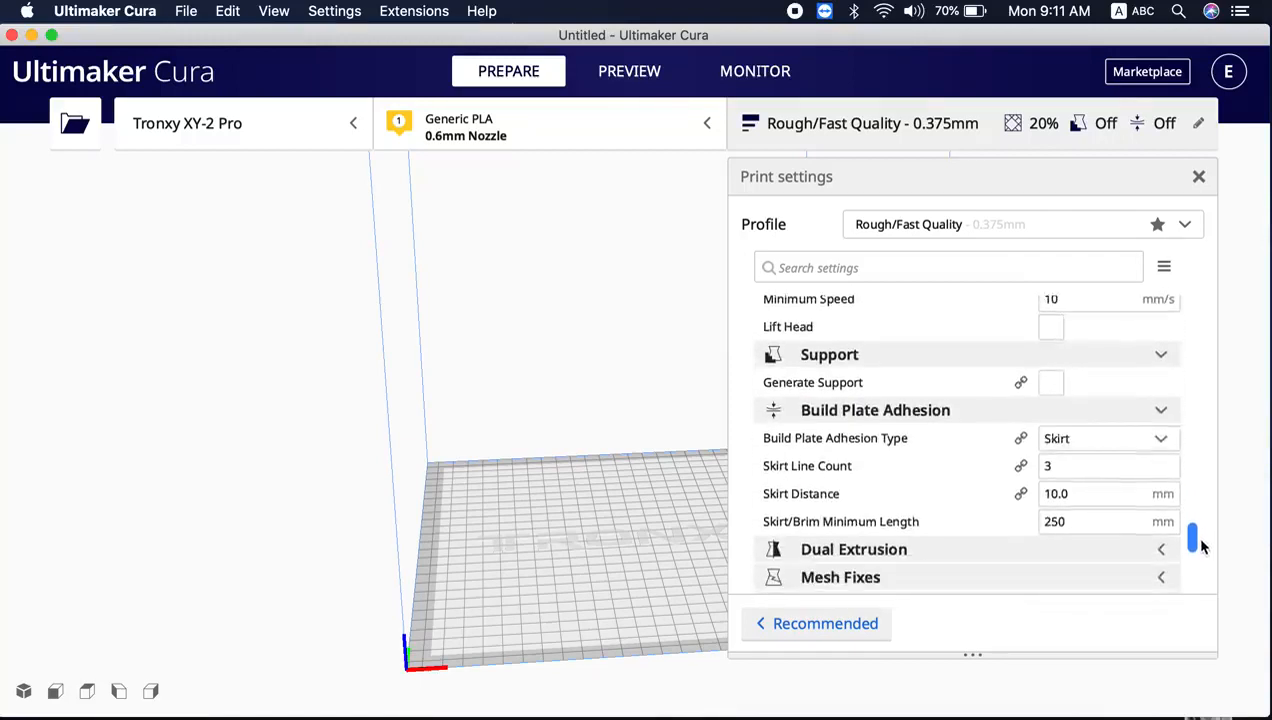
scroll("down", 3)
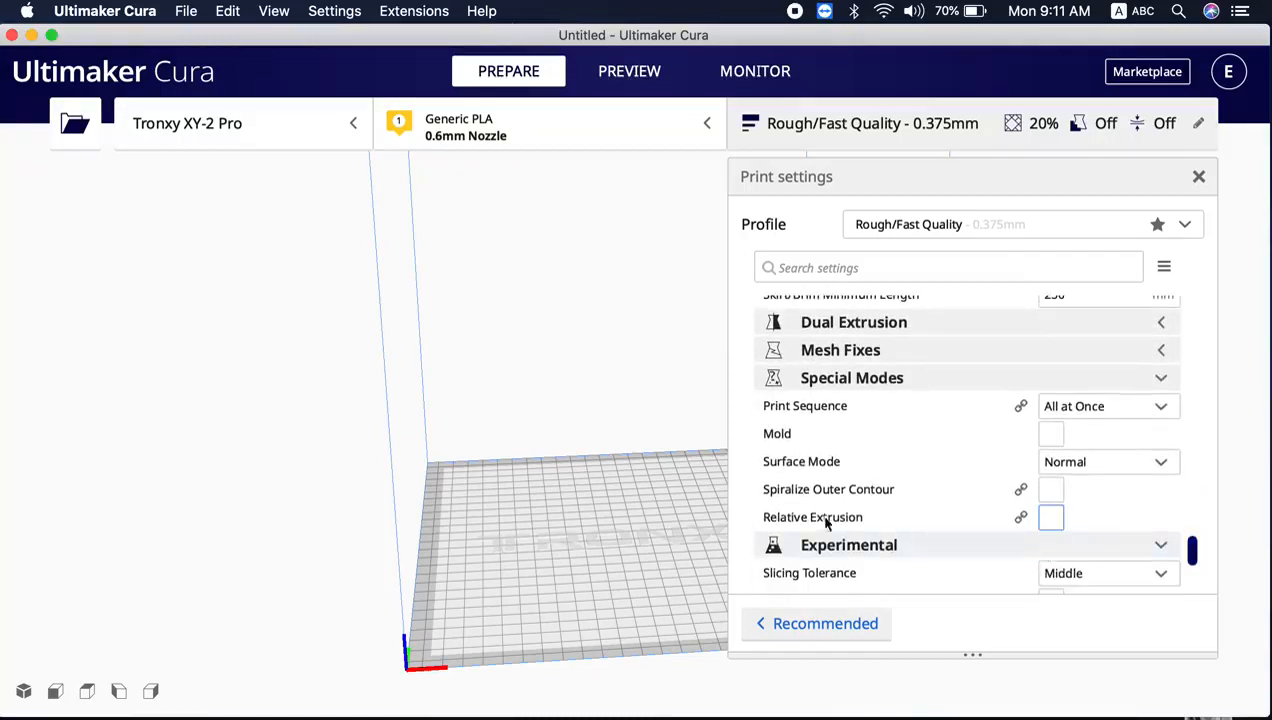
mouse_move(814, 516)
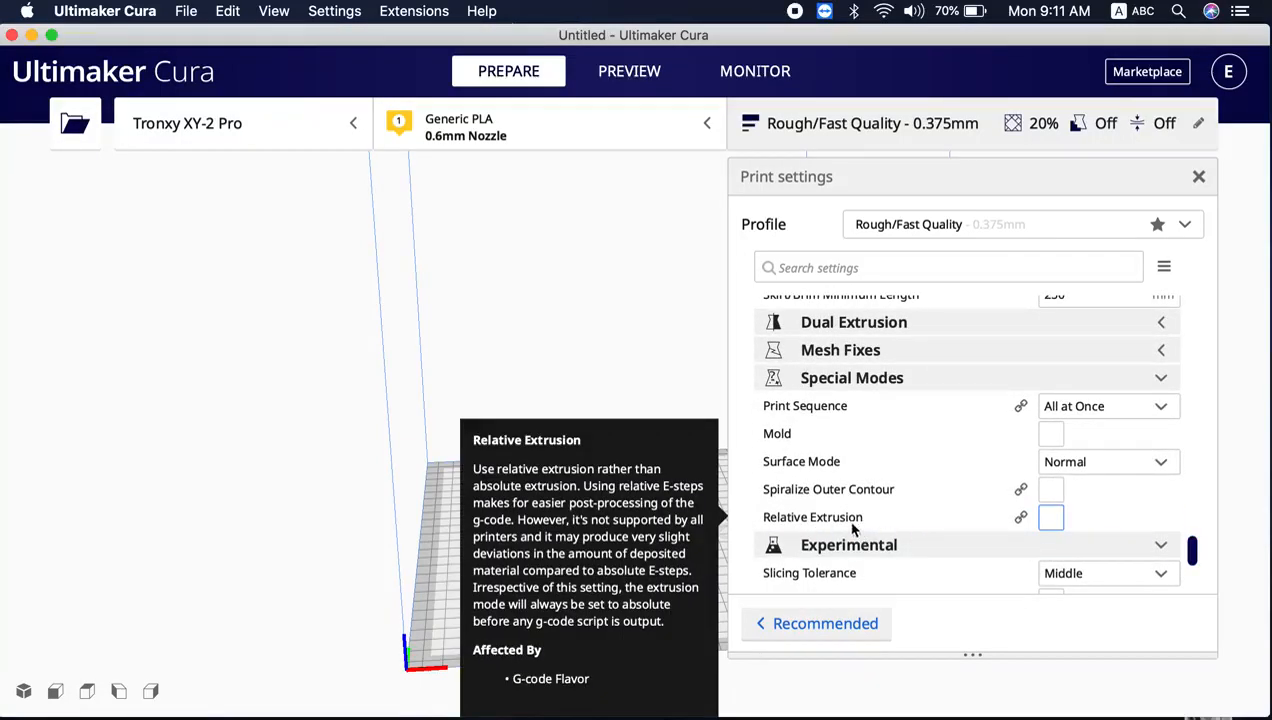
Enable Relative Extrusion, then review the Experimental settings below
left_click(1050, 516)
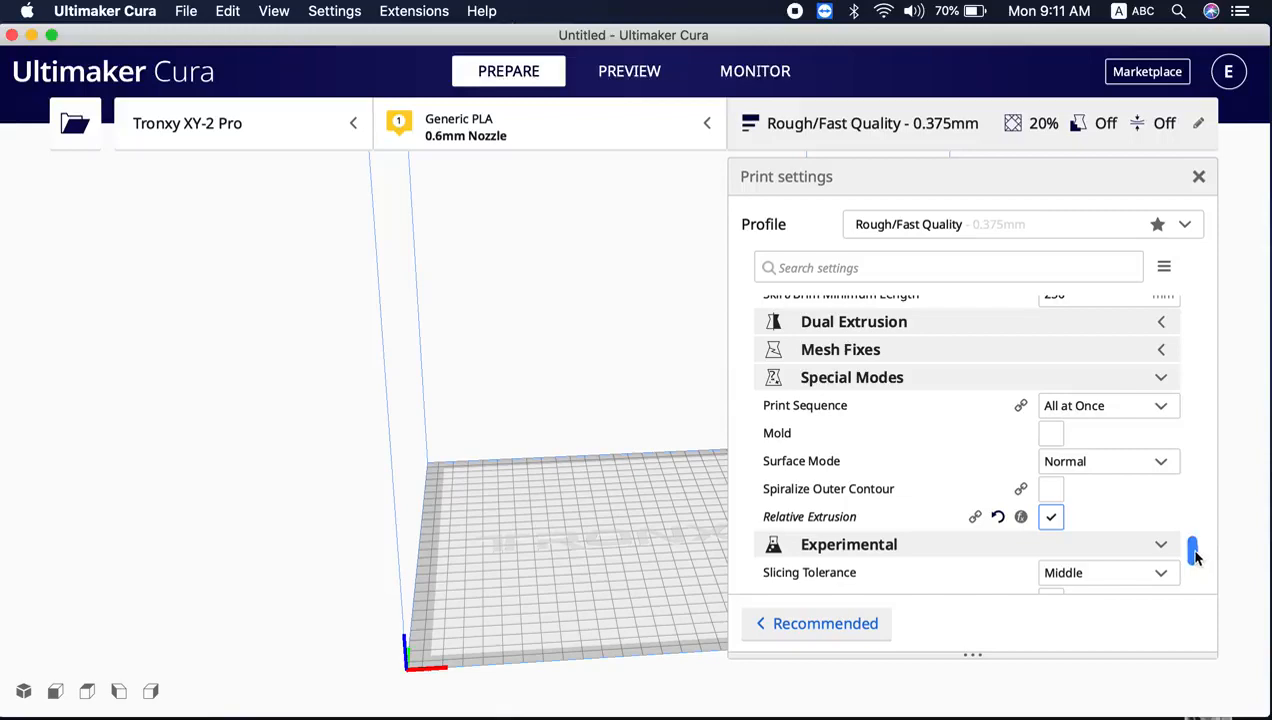
scroll("down", 3)
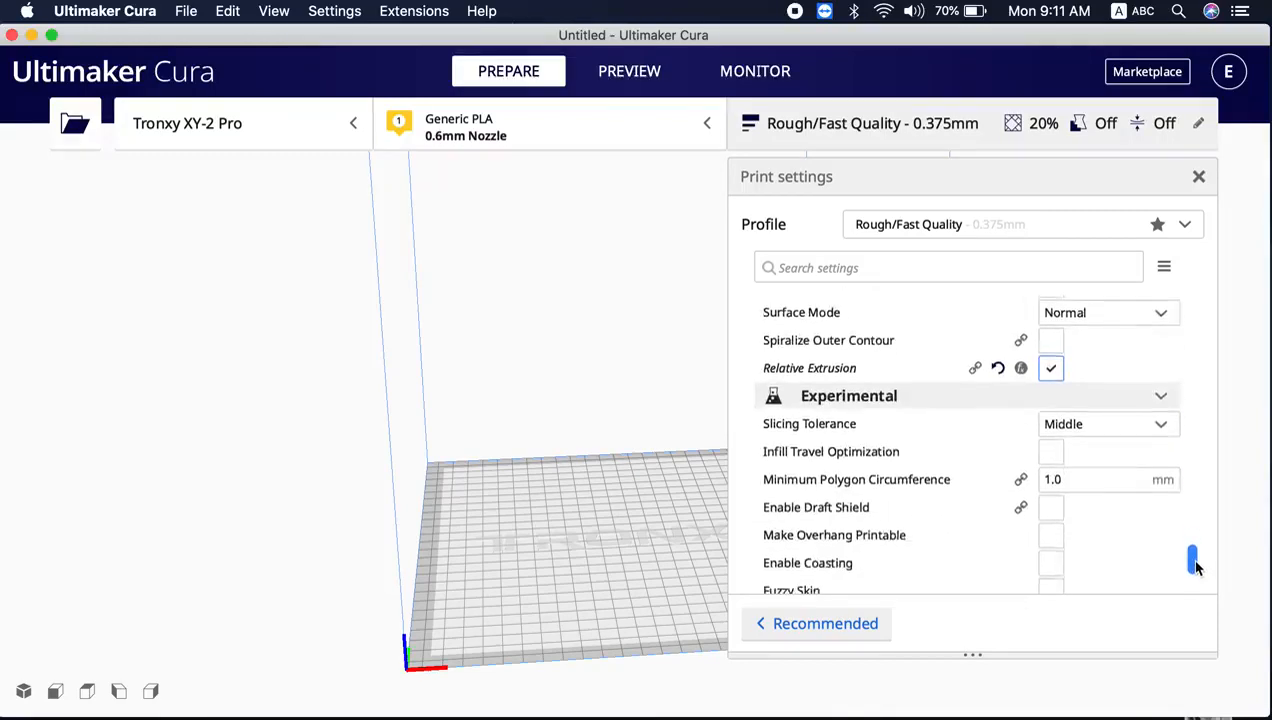
scroll("down", 3)
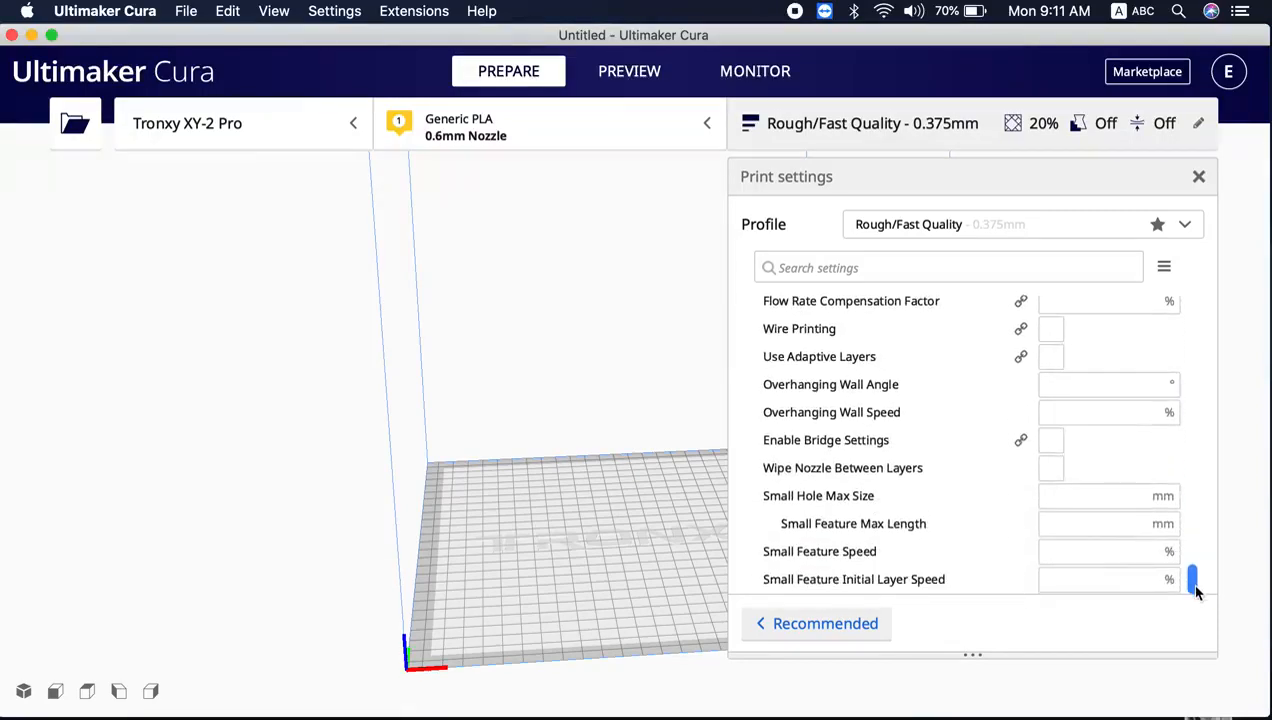